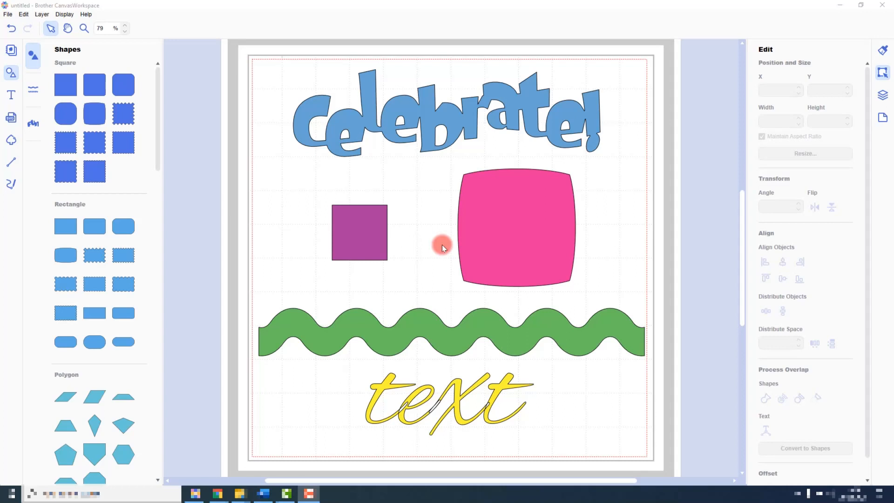
mouse_move(441, 244)
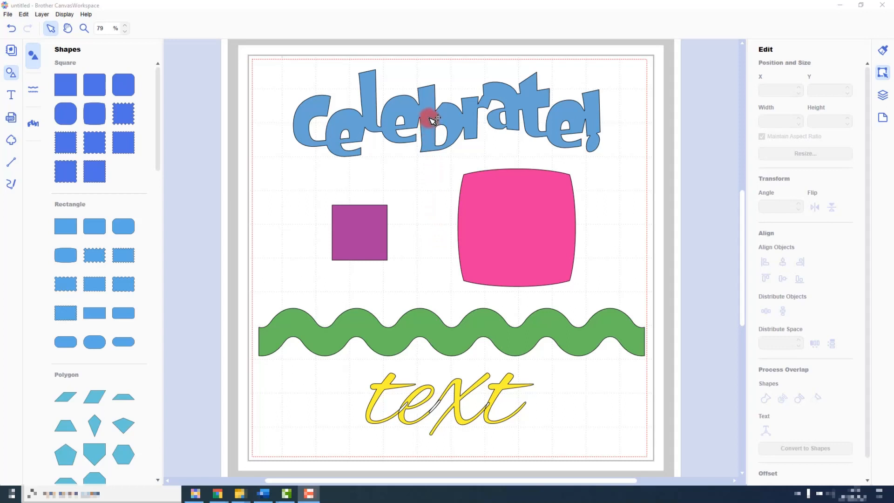
Select the Celebrate! title, the purple square and both squares together, then deselect everything.
left_click(432, 121)
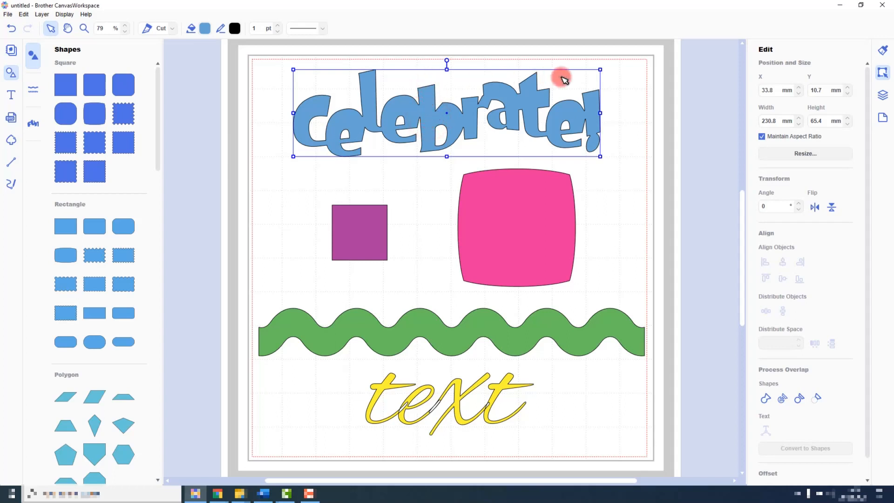
mouse_move(677, 111)
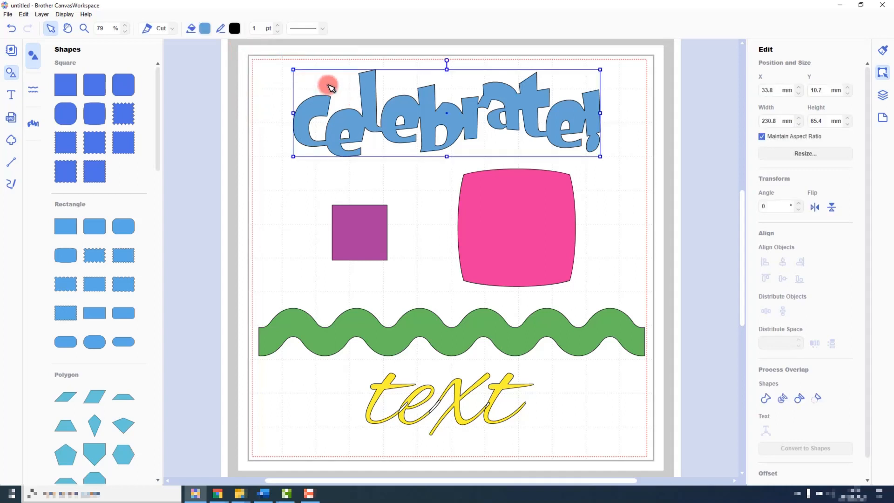
mouse_move(293, 189)
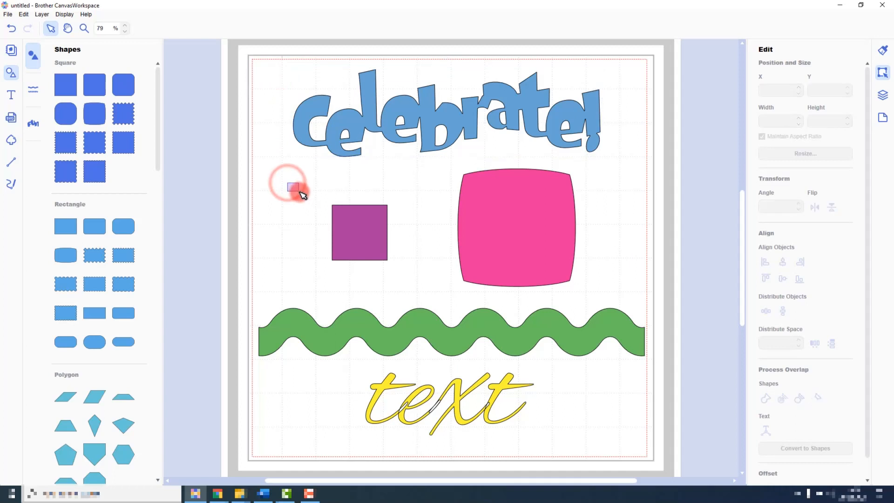
left_click(359, 233)
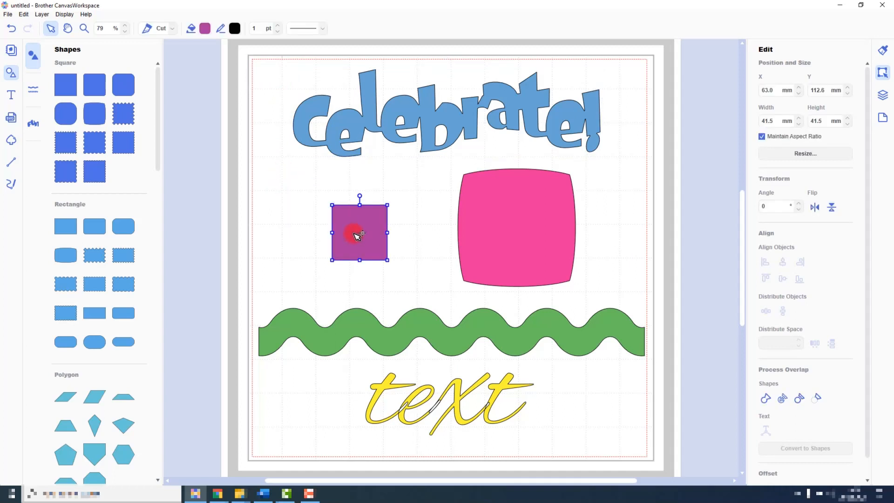
mouse_move(579, 214)
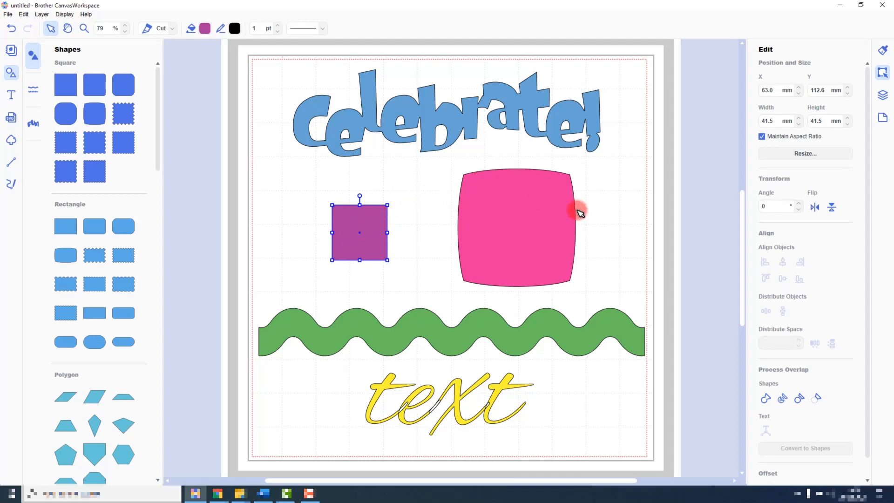
mouse_move(670, 239)
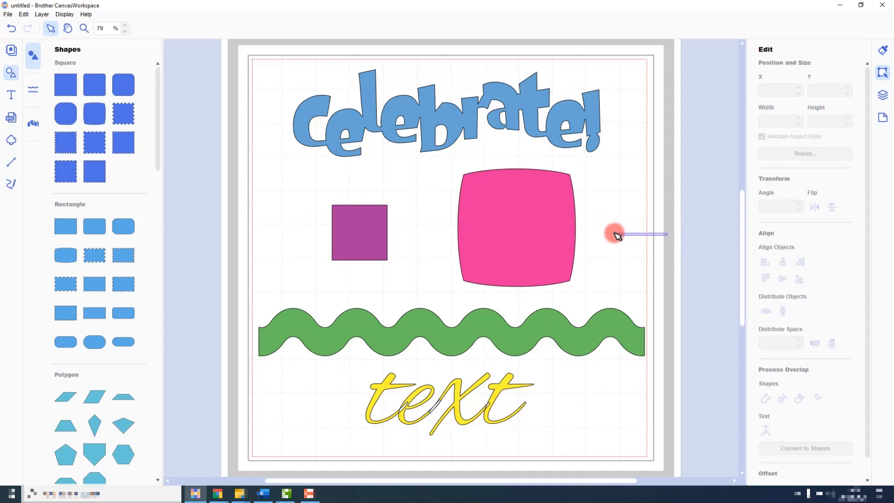
left_click(516, 228)
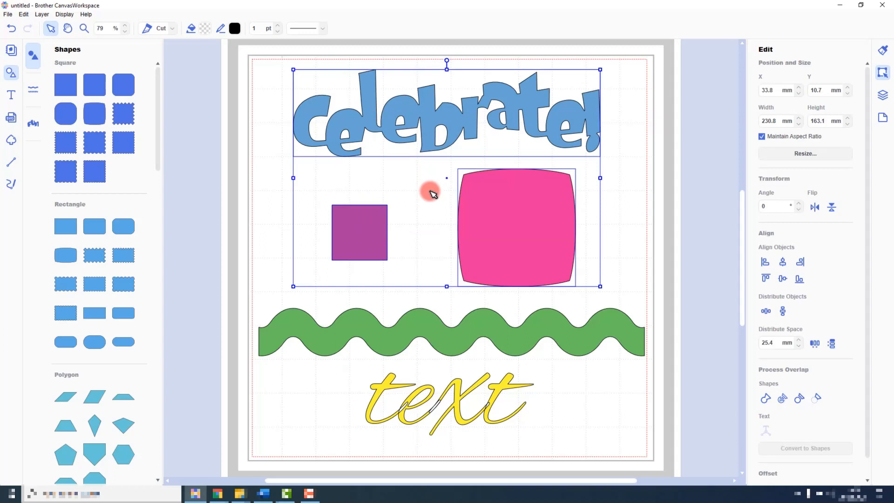
mouse_move(484, 377)
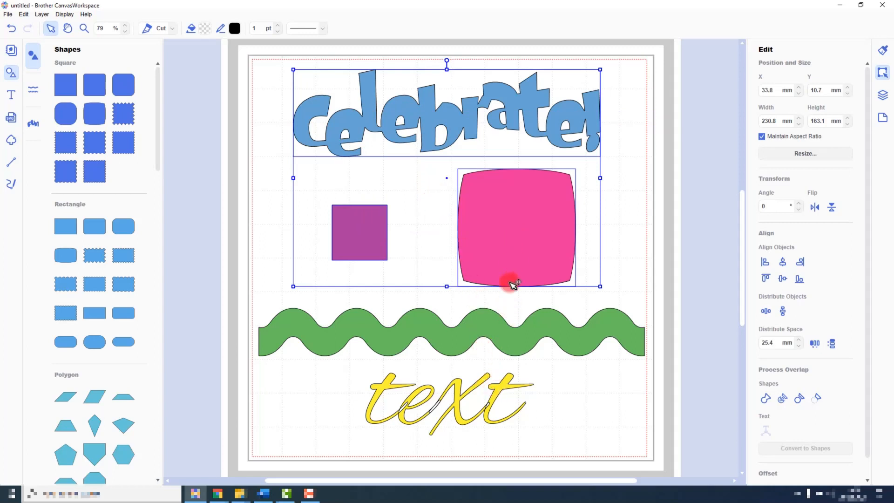
mouse_move(484, 309)
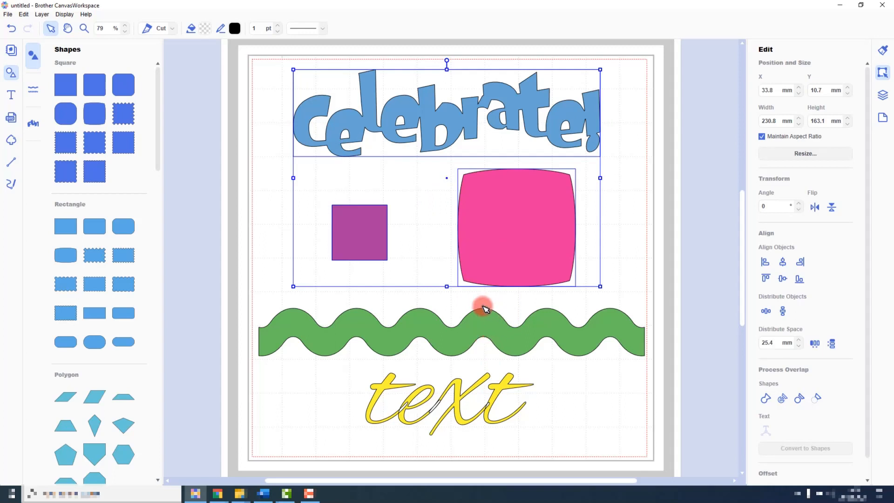
mouse_move(503, 395)
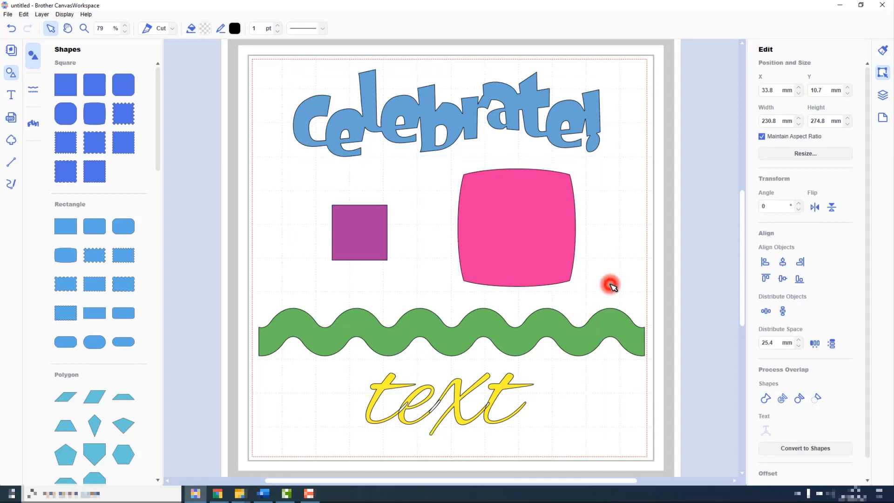
left_click(611, 285)
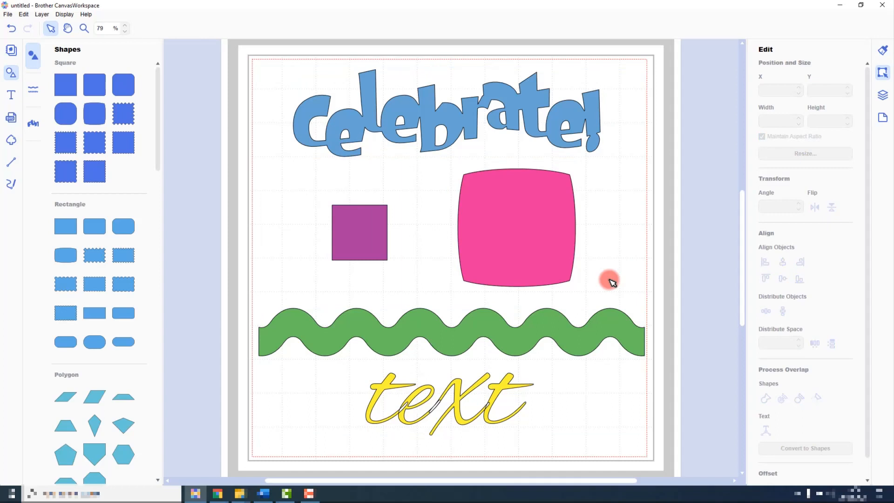
mouse_move(609, 277)
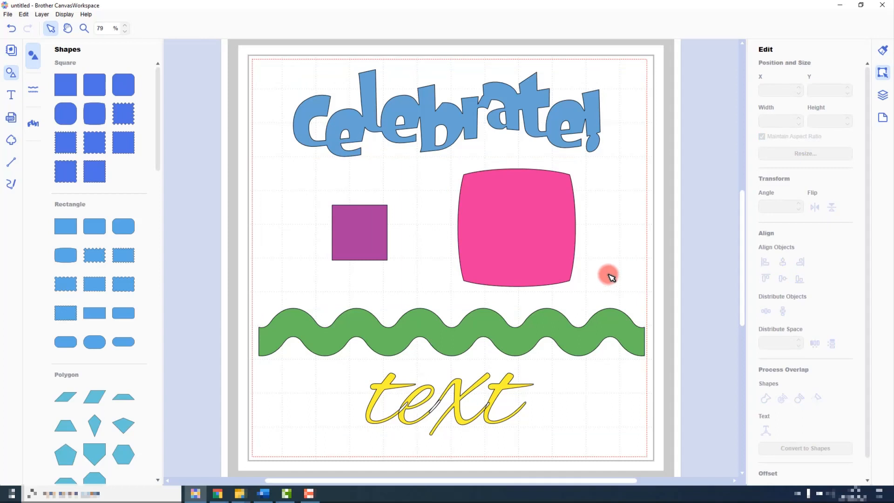
mouse_move(611, 265)
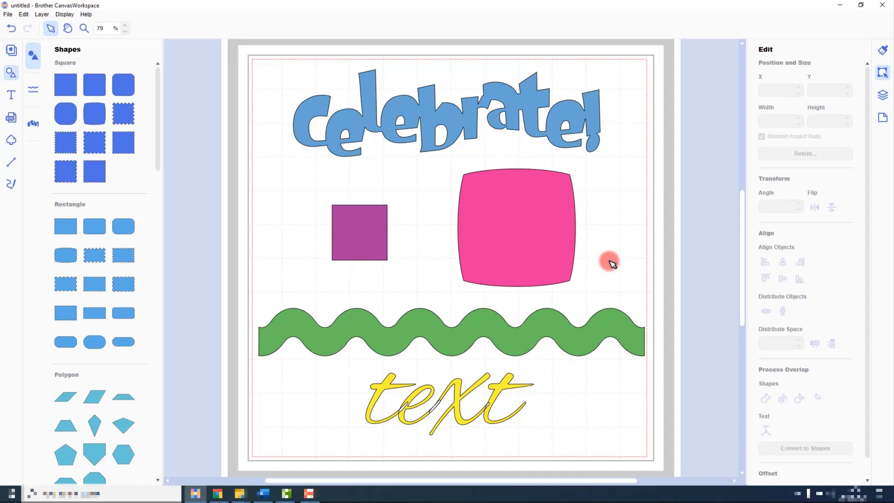
mouse_move(856, 111)
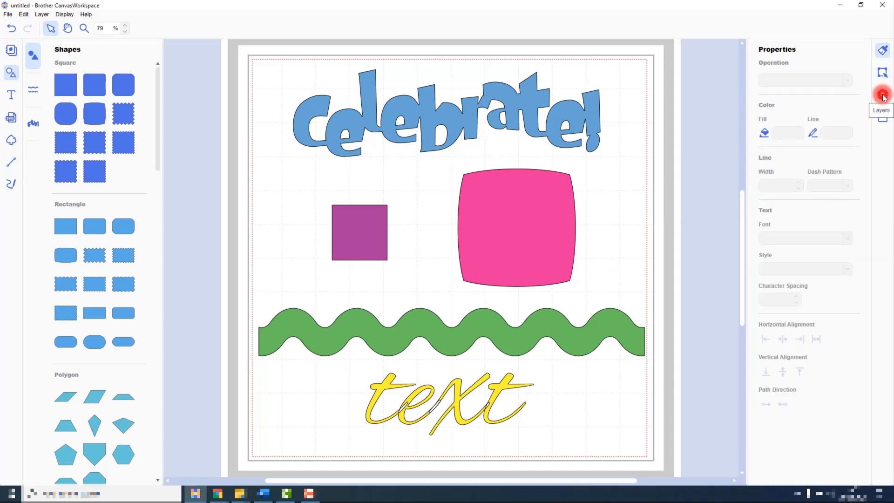
In the Layers list, select several shapes, the yellow text and the green wave, then deselect all.
left_click(882, 94)
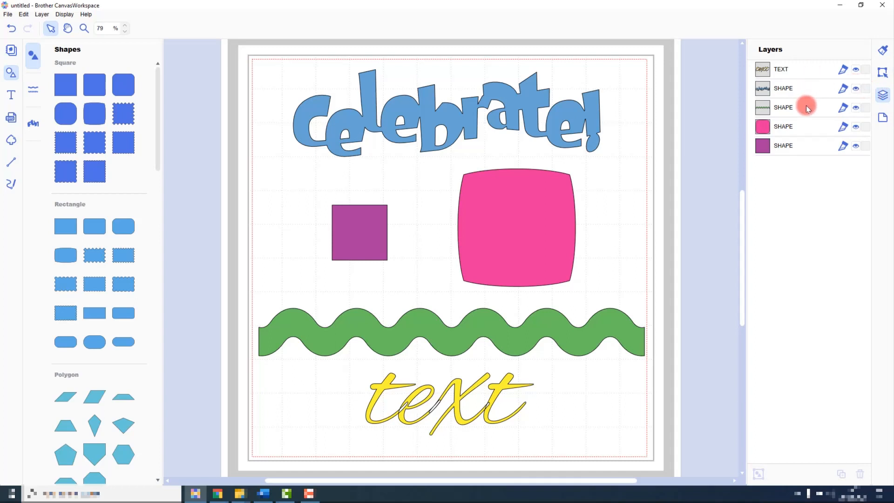
left_click(784, 126)
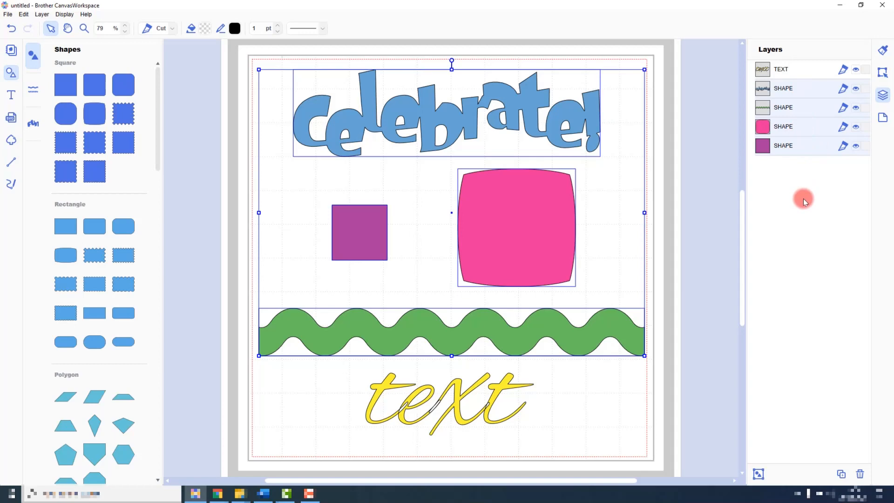
left_click(782, 69)
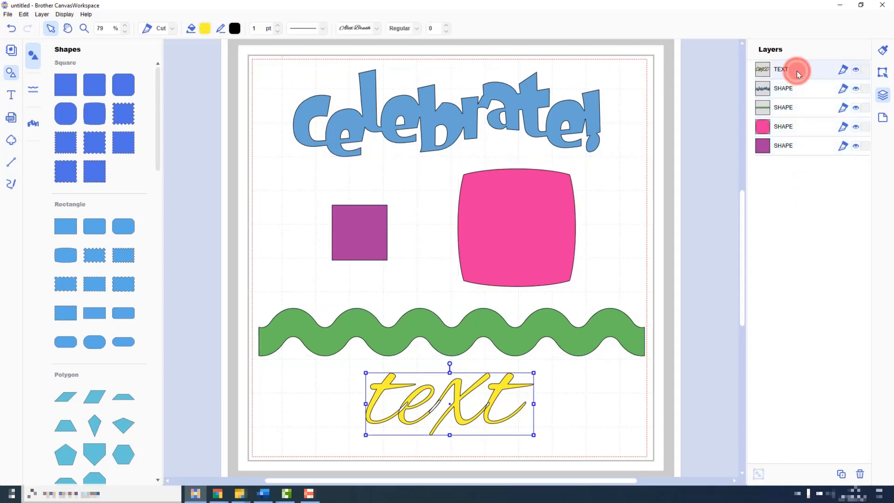
mouse_move(812, 108)
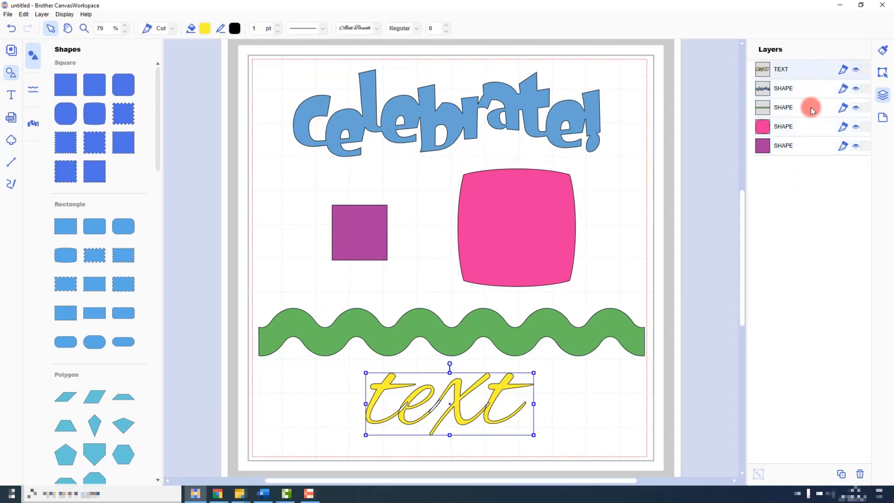
left_click(784, 108)
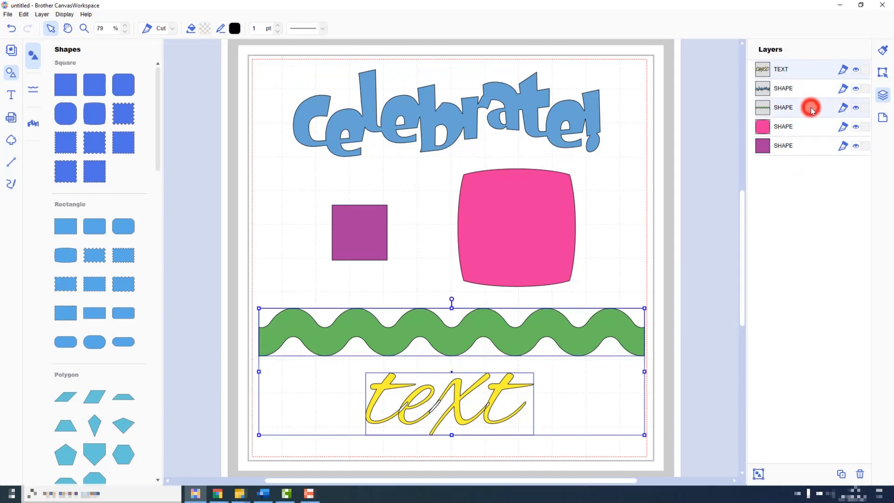
left_click(784, 145)
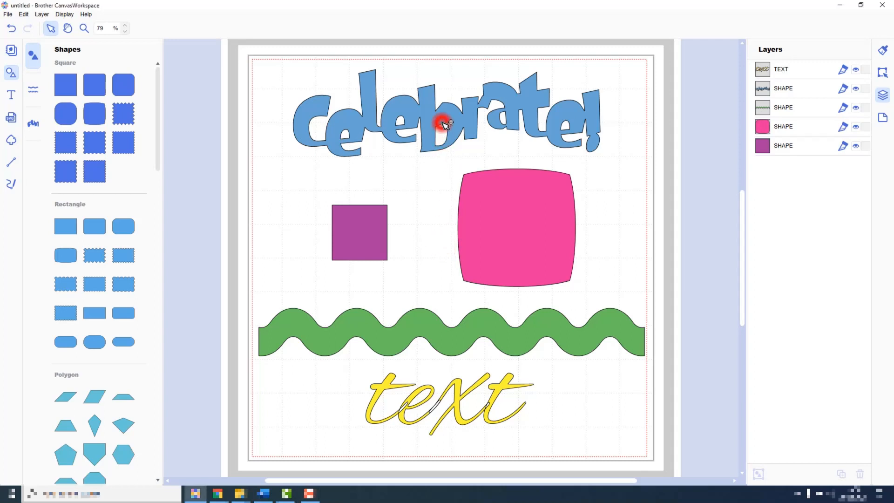
Select the Celebrate! title and nudge it right, up and back left across the top of the mat.
left_click(446, 123)
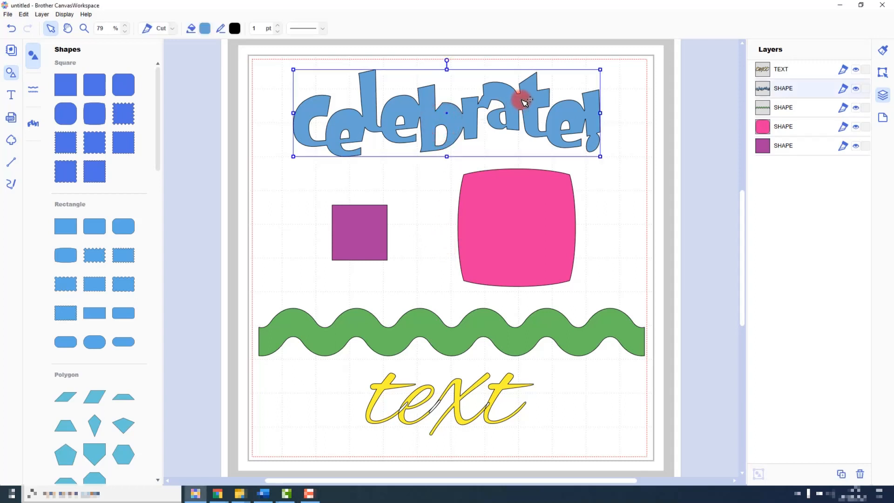
left_click_drag(521, 102, 523, 110)
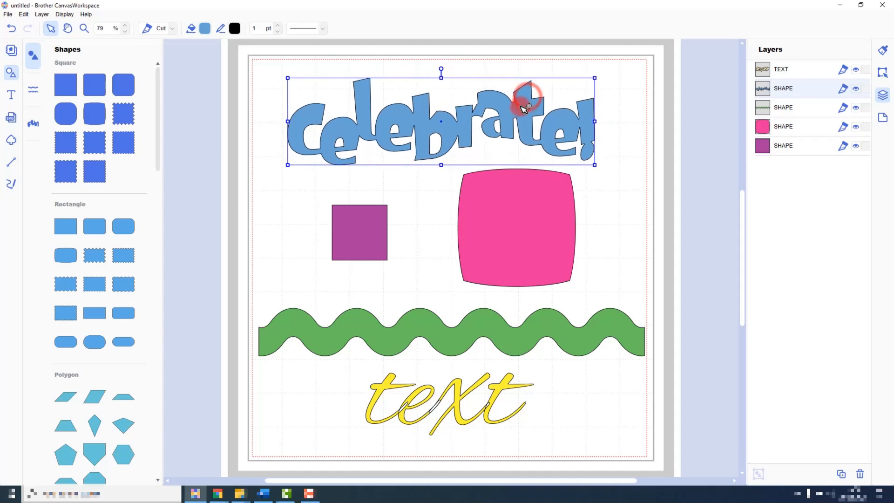
left_click_drag(521, 108, 562, 117)
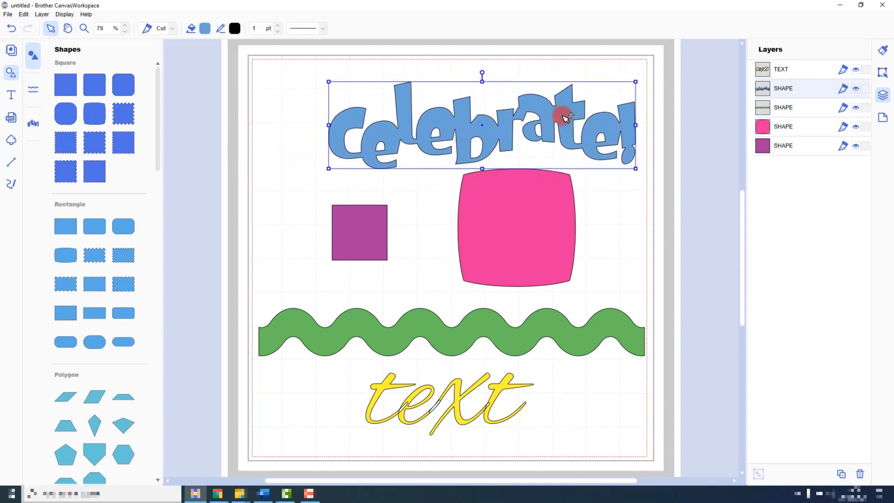
left_click_drag(564, 114, 567, 103)
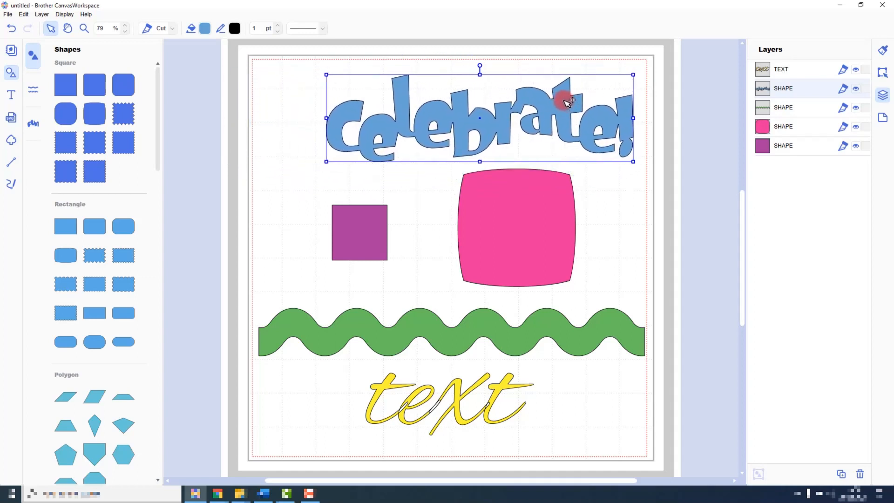
left_click_drag(567, 99, 537, 105)
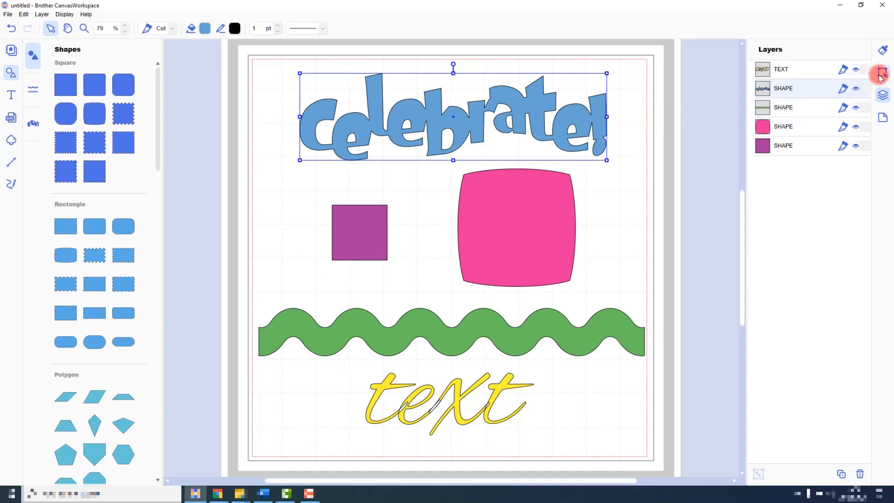
In the Edit panel's Position and Size, set the title's X position to 10.0 mm.
left_click(882, 75)
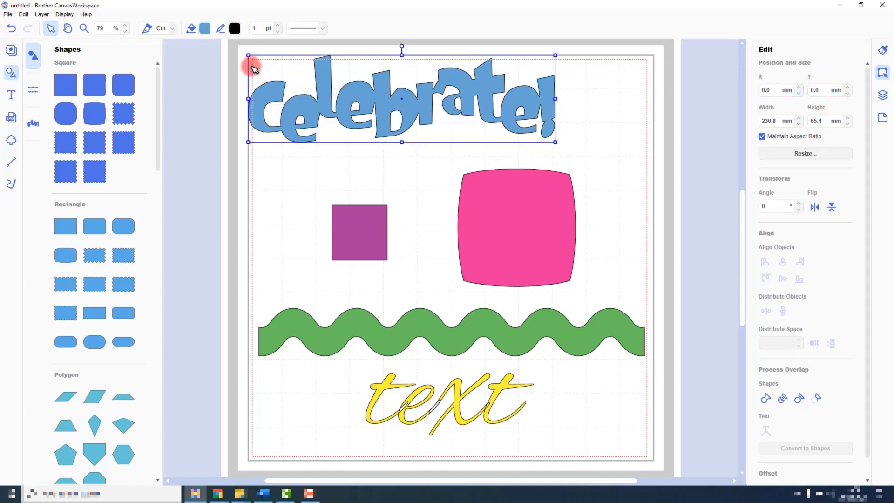
mouse_move(271, 150)
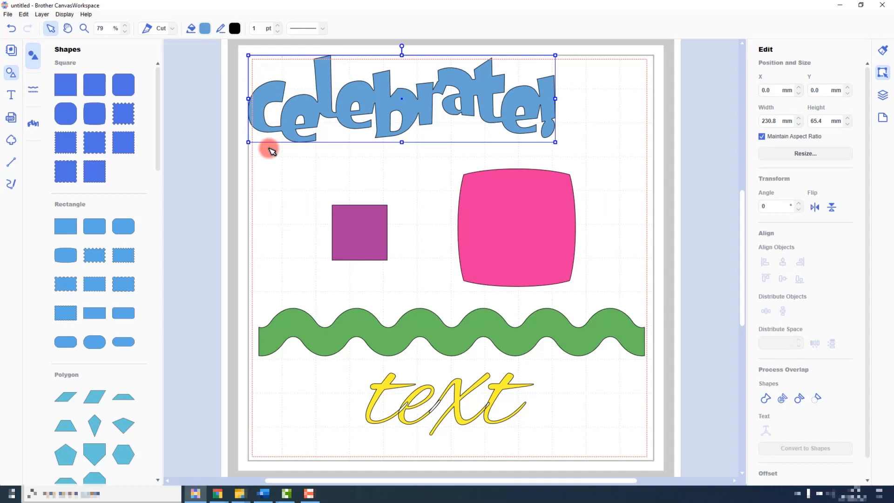
mouse_move(240, 67)
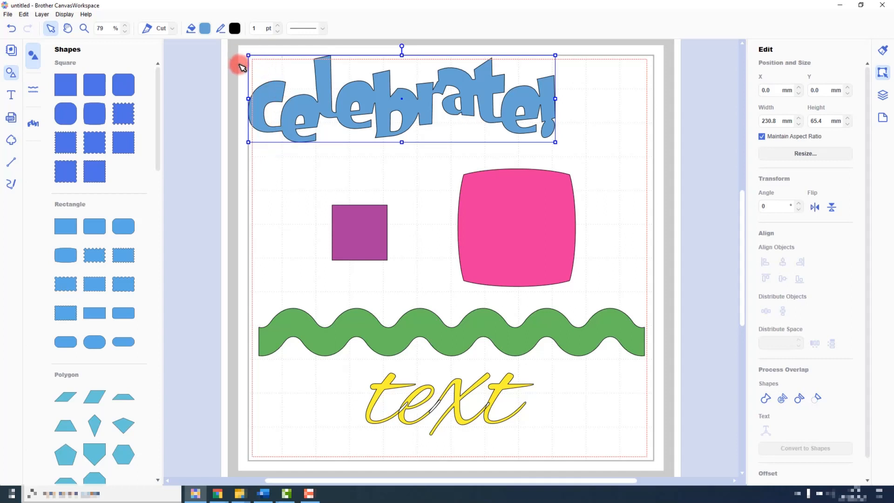
mouse_move(302, 191)
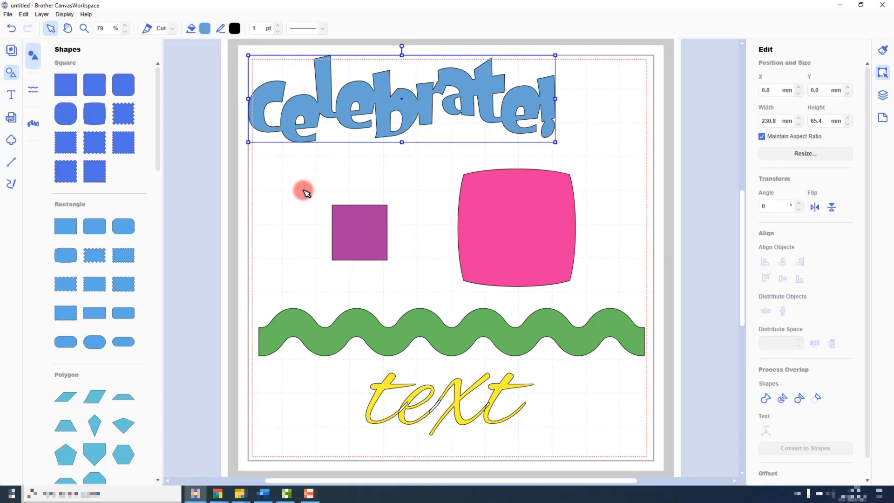
mouse_move(662, 182)
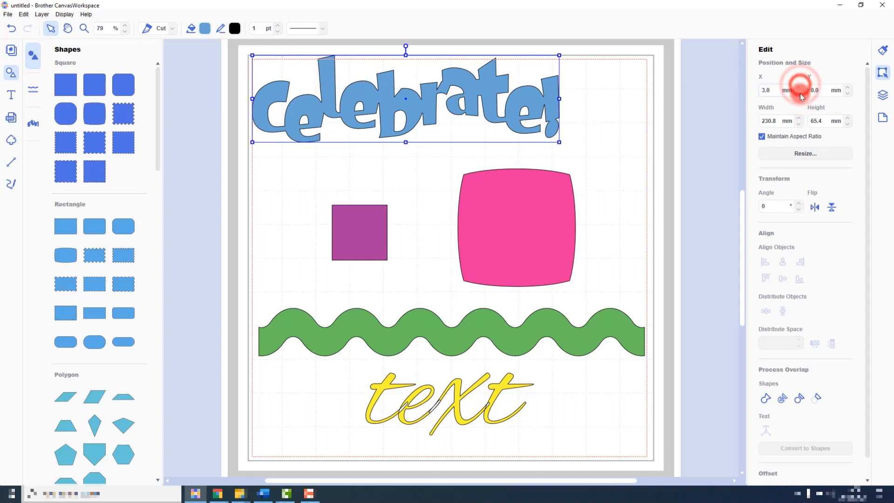
type("0.0")
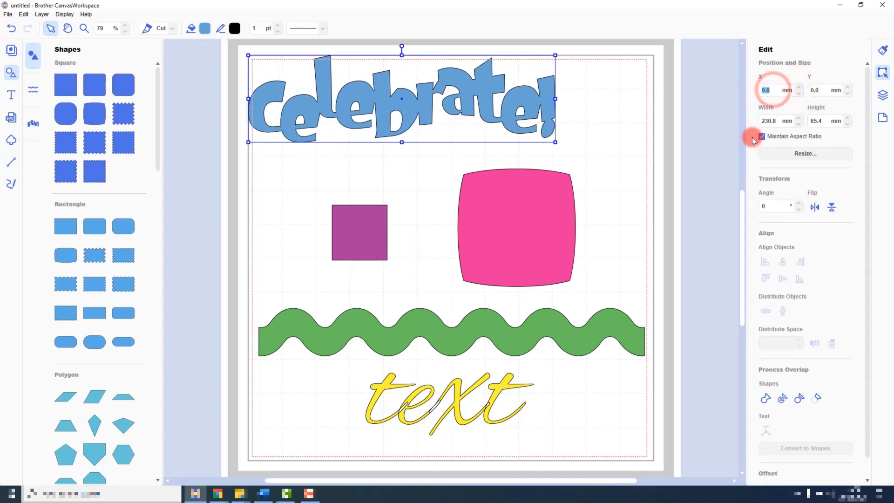
type("1")
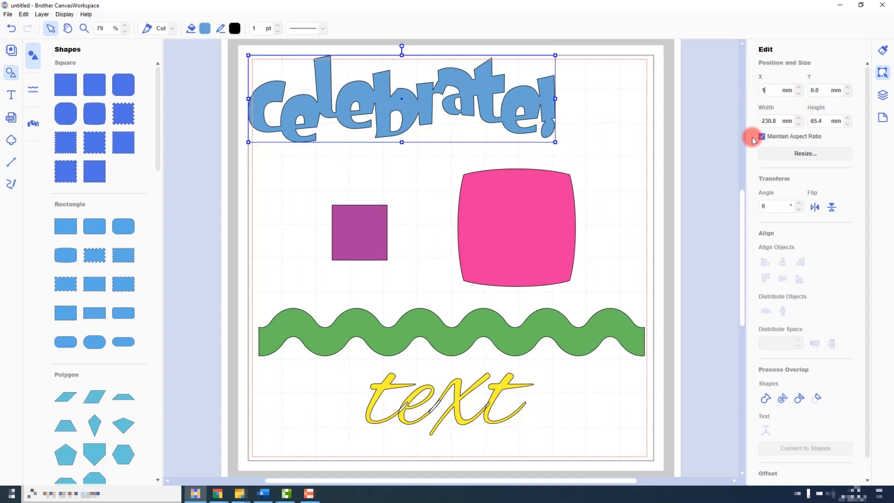
type("10.0")
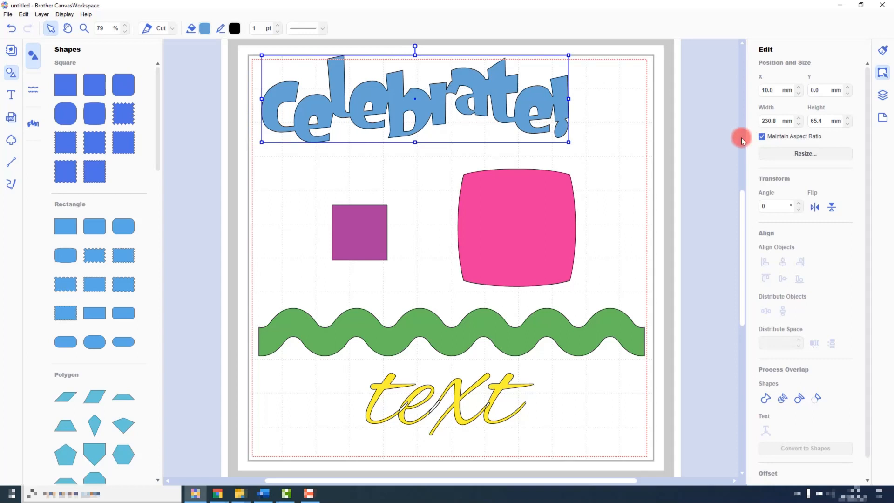
mouse_move(883, 117)
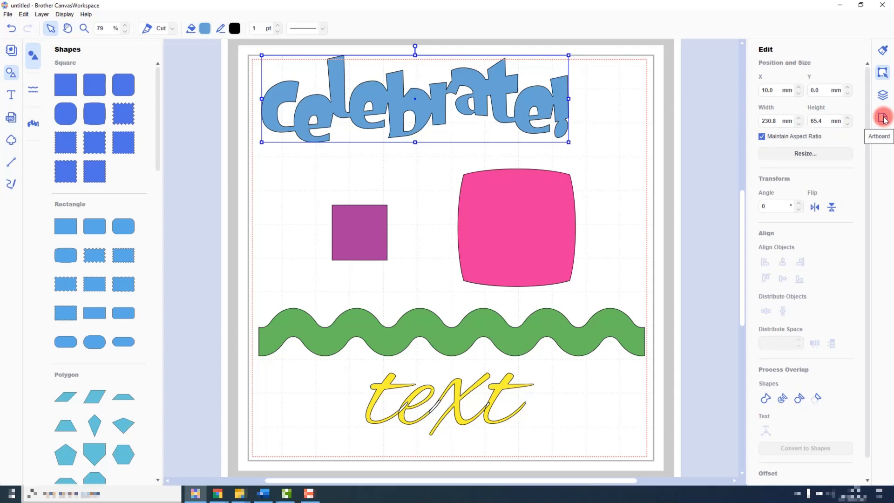
Turn on Snap to Grid in the Artboard panel and drag the title along the grid above the pink square.
left_click(883, 118)
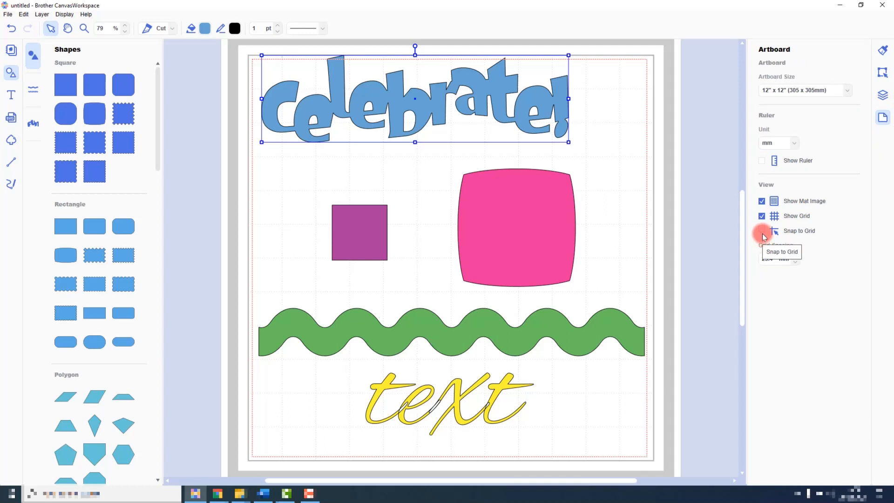
left_click(762, 231)
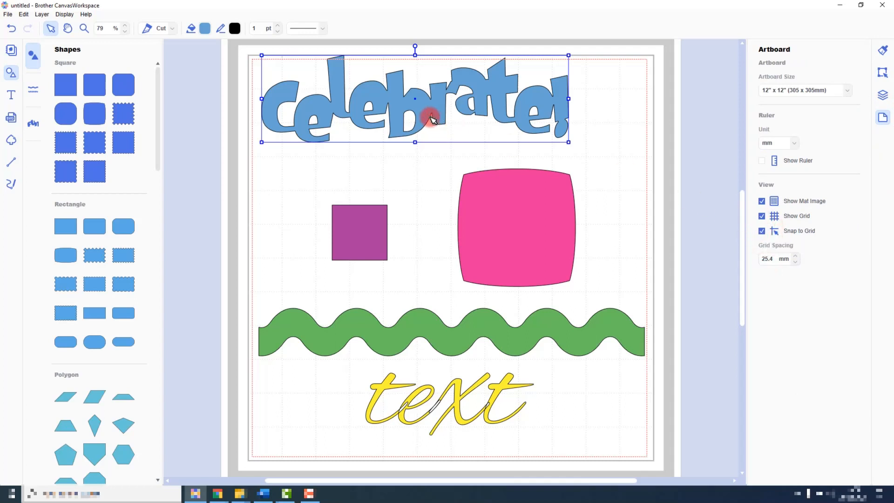
left_click_drag(431, 119, 451, 142)
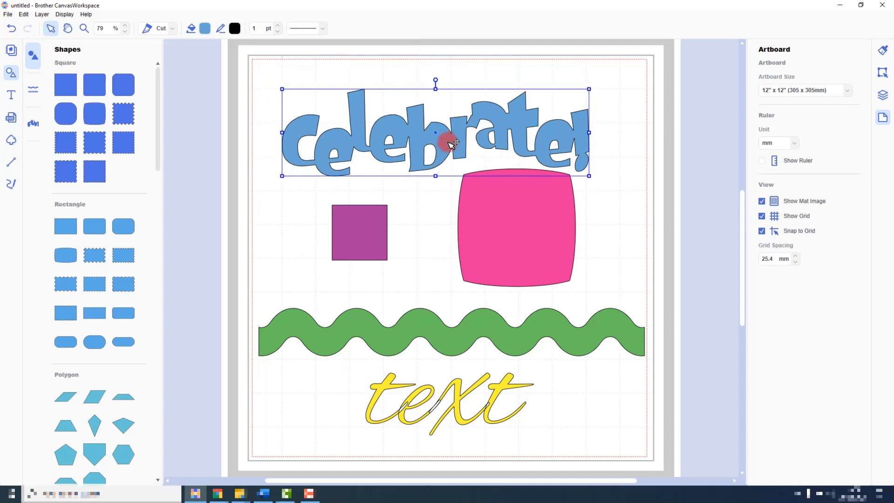
left_click_drag(451, 143, 496, 177)
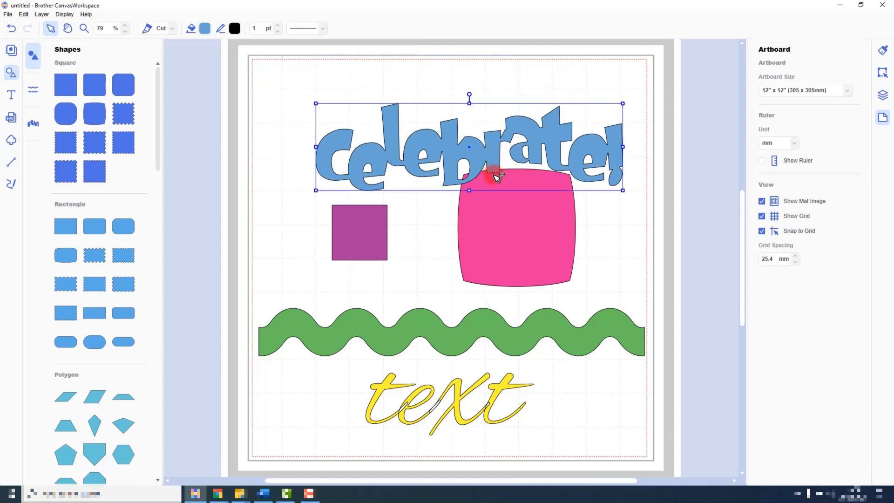
left_click_drag(494, 176, 530, 227)
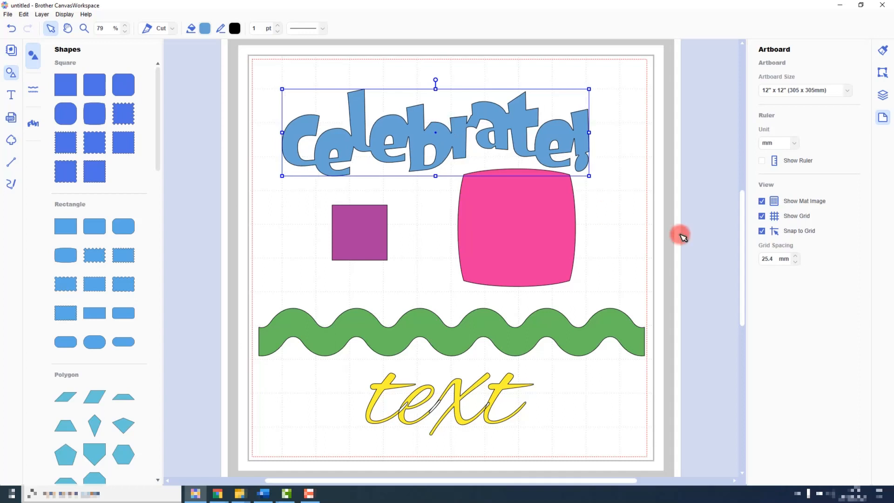
mouse_move(774, 258)
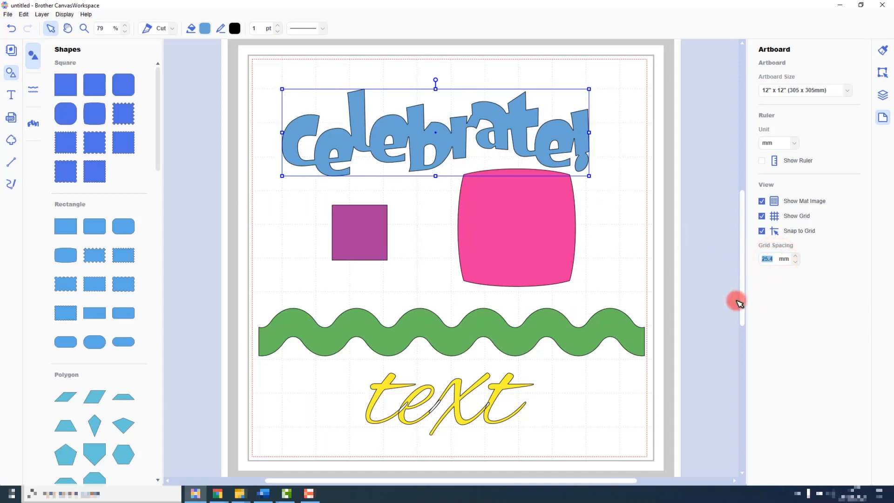
Set grid spacing to 5.0 mm, snap the title in finer steps, then restore spacing to 25.4 mm.
type("5.0")
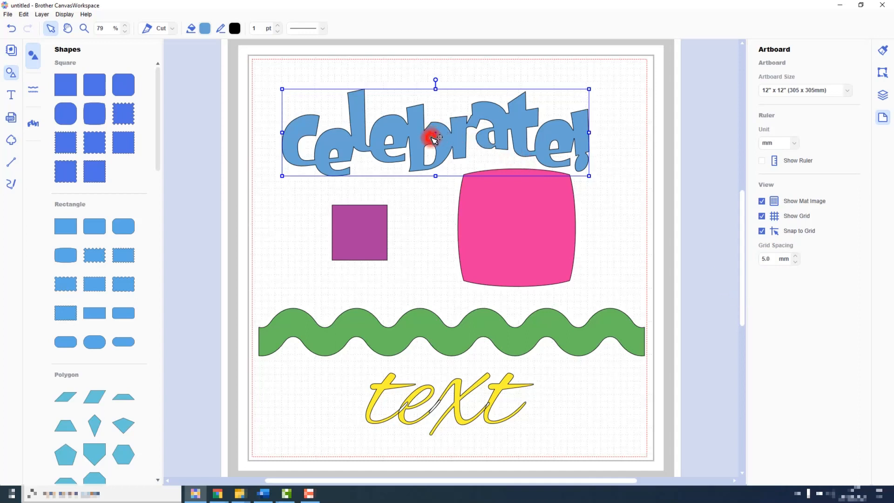
left_click_drag(435, 139, 422, 124)
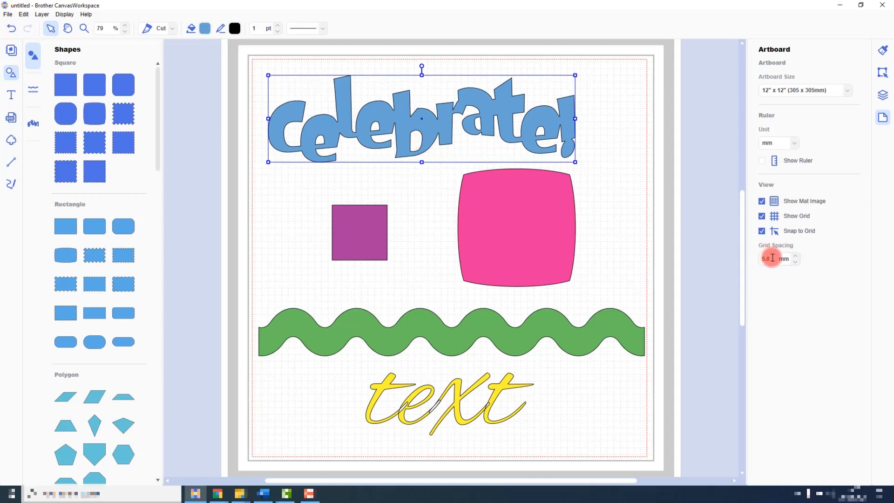
type("25.4")
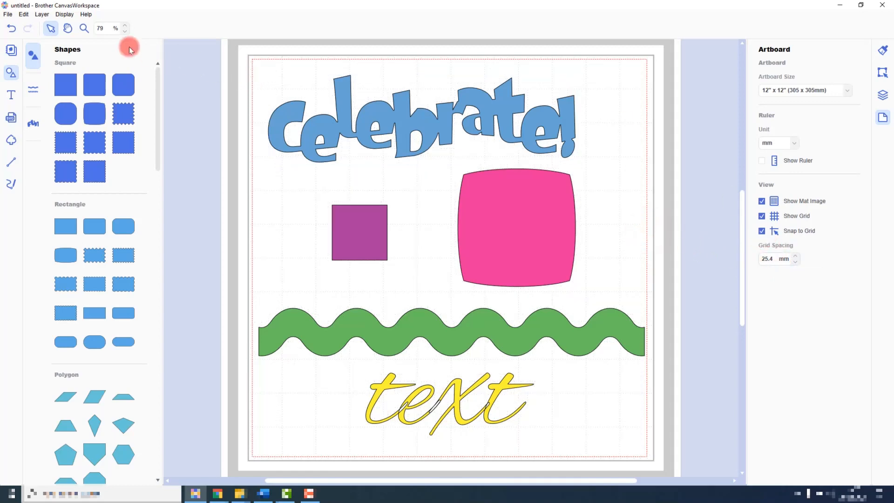
Switch Display > Unit to inches and reselect the title, now reading 9.09 × 2.57 at 0.59, 0.59.
left_click(64, 14)
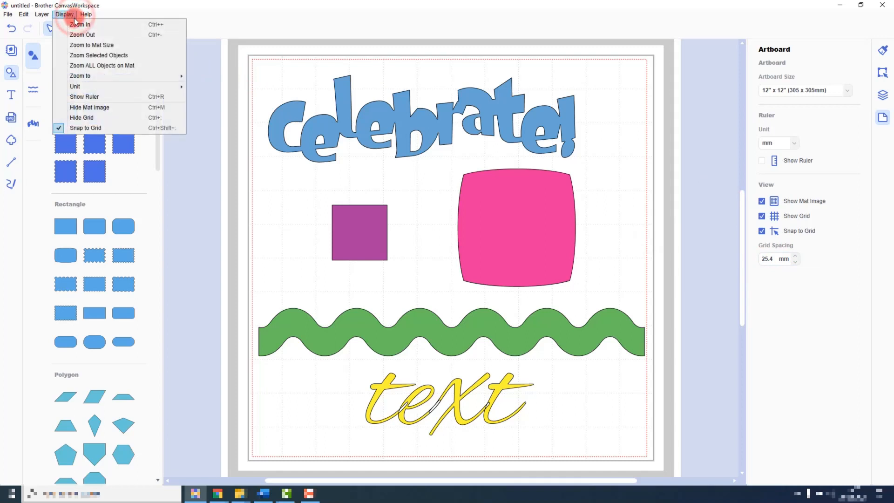
mouse_move(80, 86)
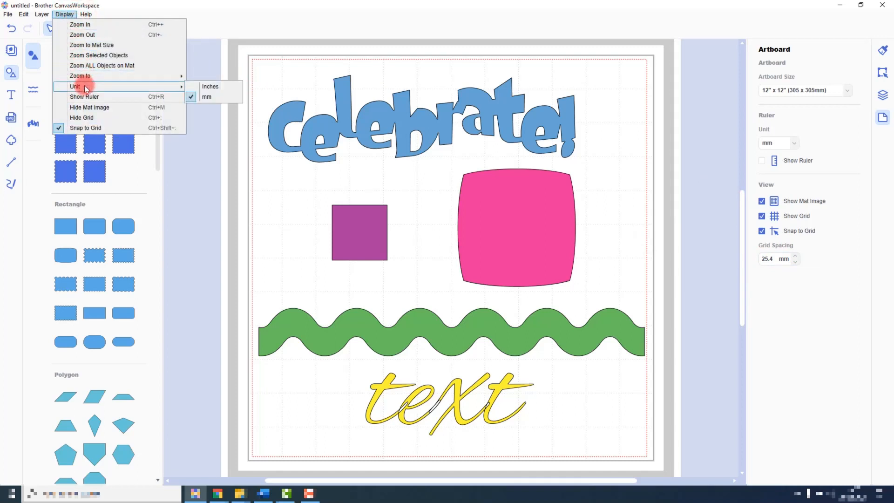
mouse_move(86, 89)
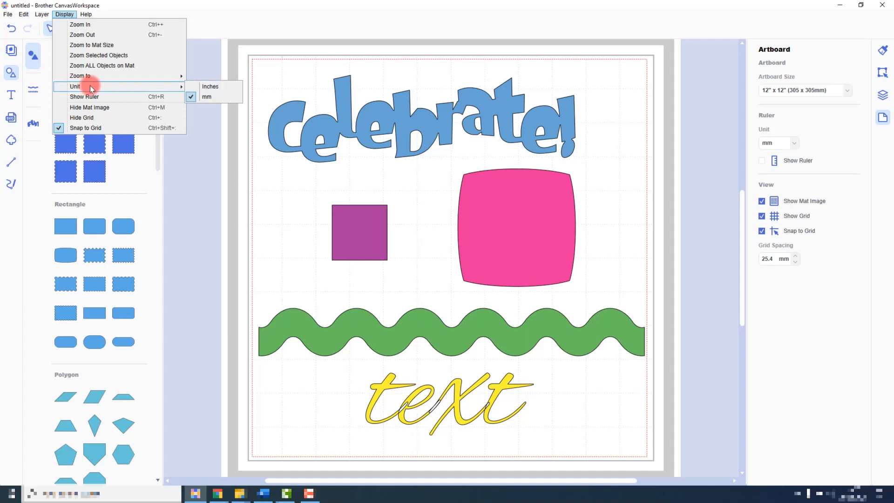
left_click(210, 85)
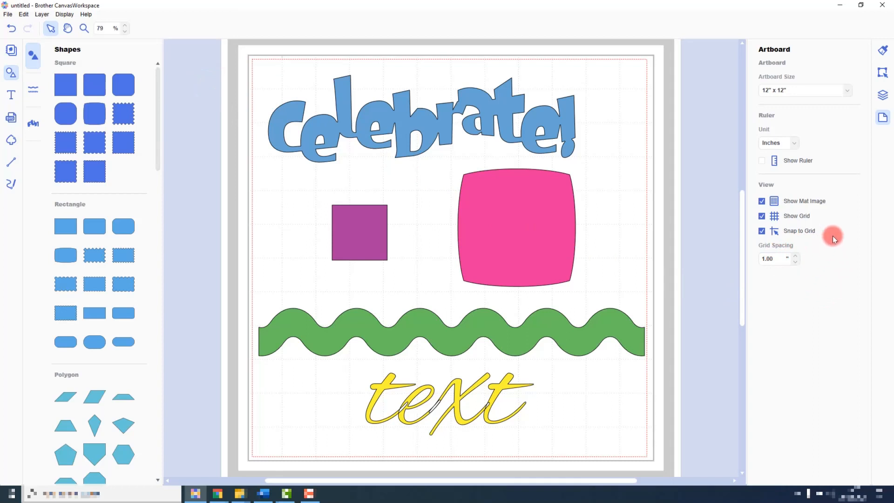
left_click(882, 73)
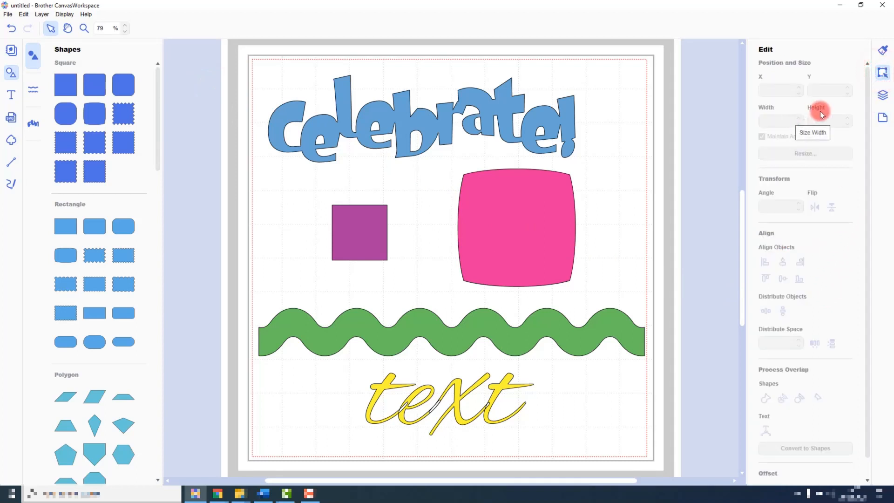
left_click(422, 114)
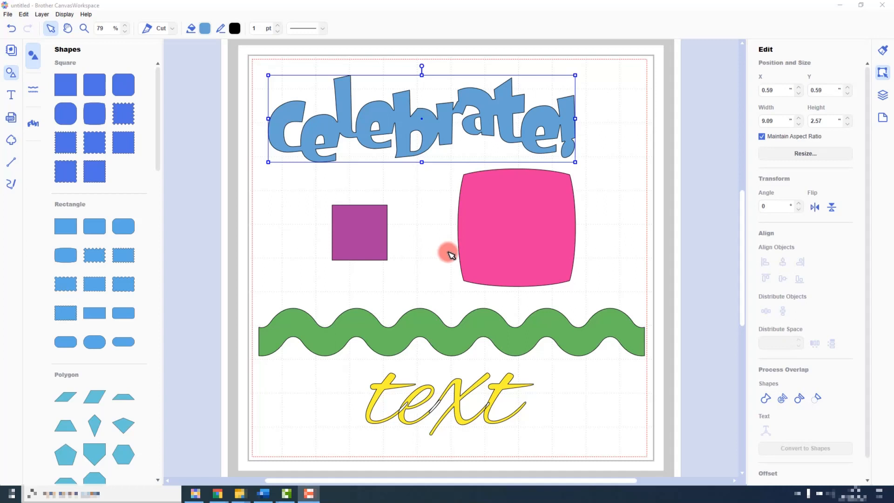
mouse_move(457, 261)
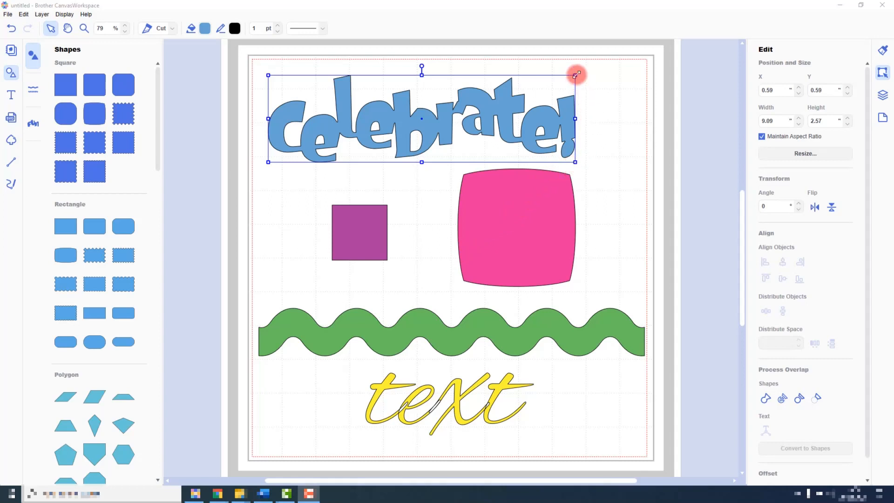
mouse_move(266, 118)
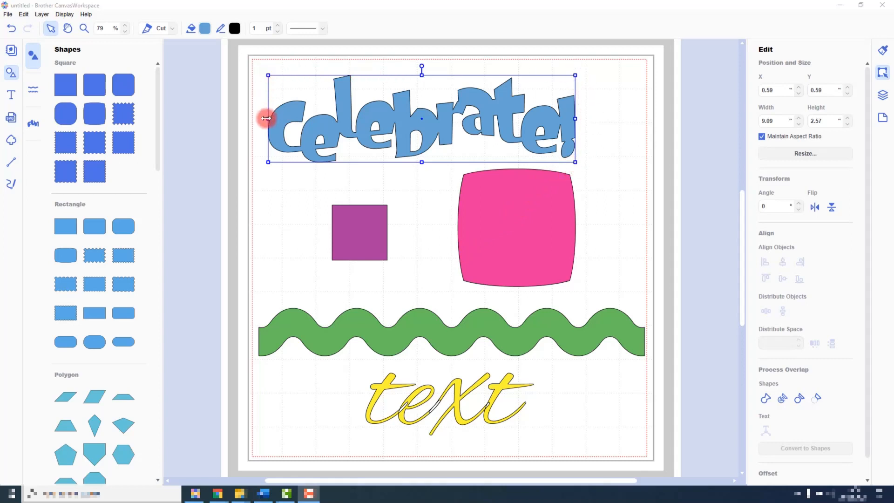
mouse_move(604, 177)
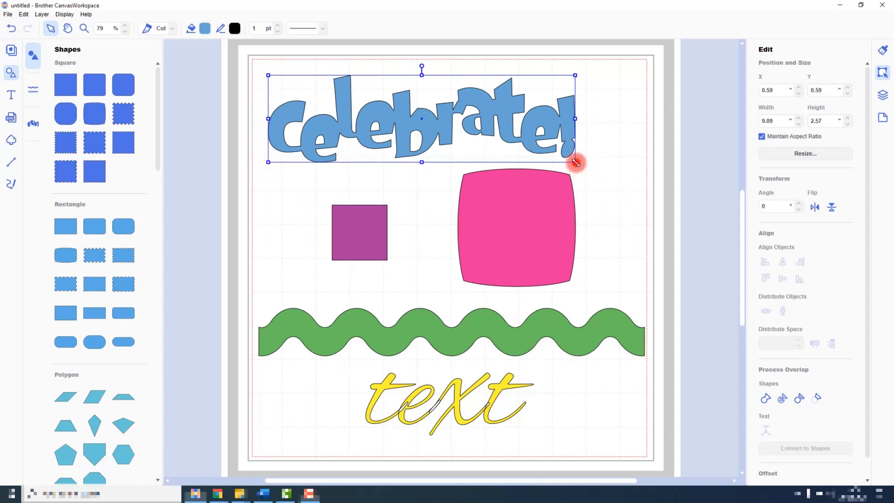
Drag the corner handle to enlarge the title to 10.41 × 2.95 inches, reverting a side stretch.
left_click_drag(574, 162, 586, 166)
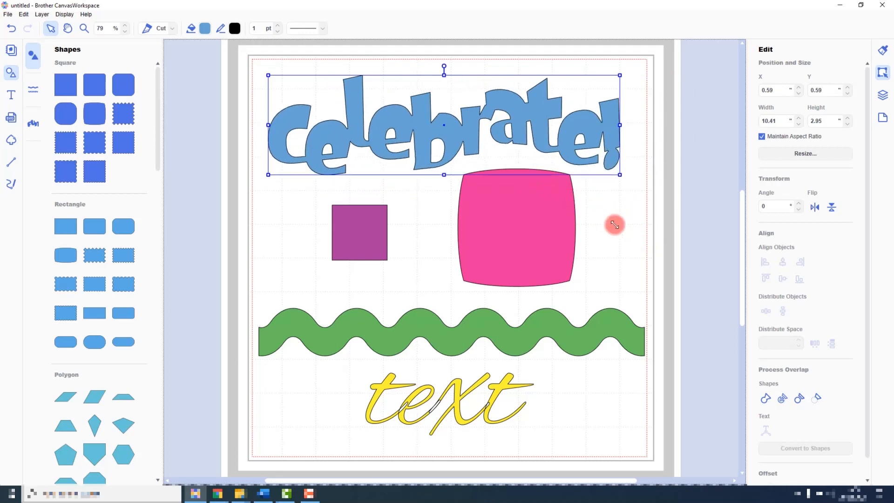
mouse_move(641, 168)
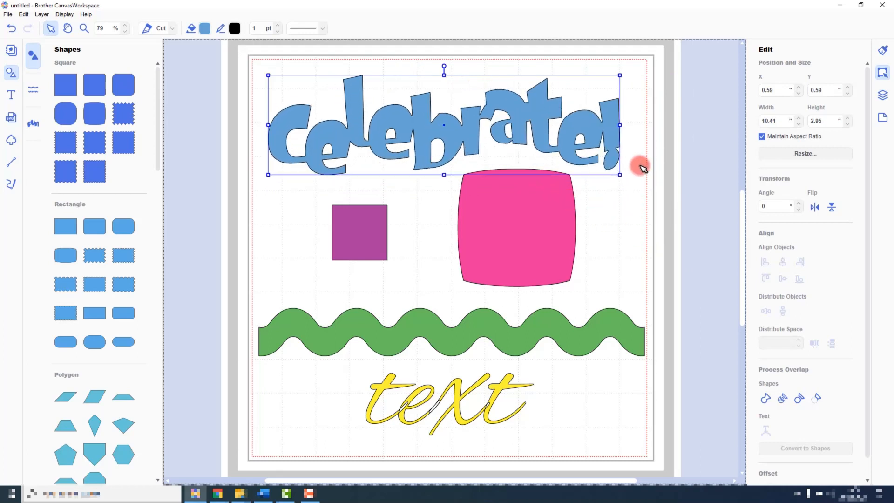
mouse_move(301, 135)
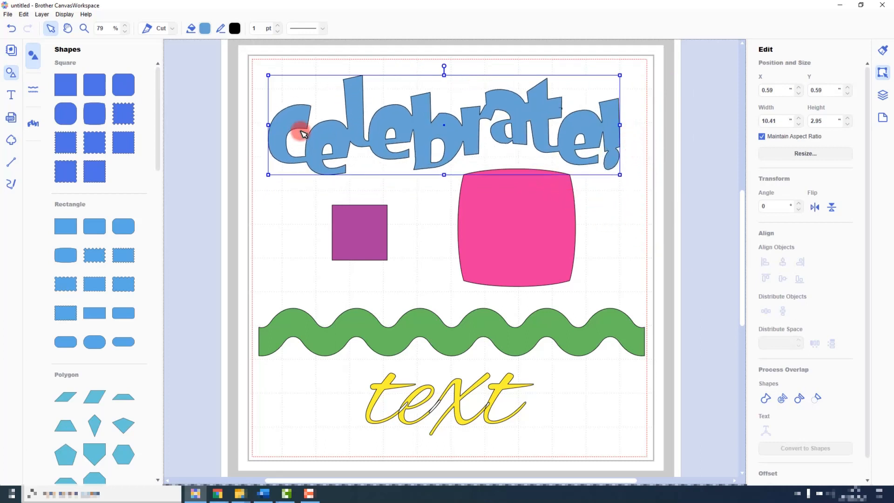
mouse_move(230, 129)
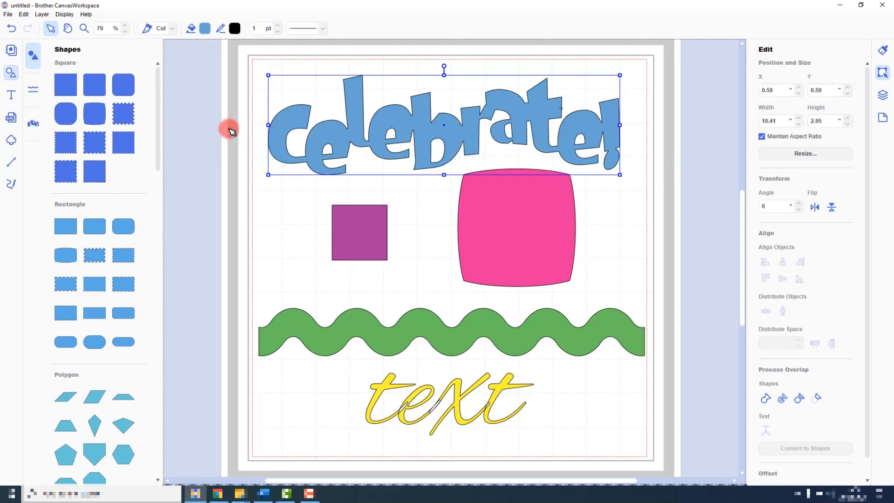
mouse_move(621, 125)
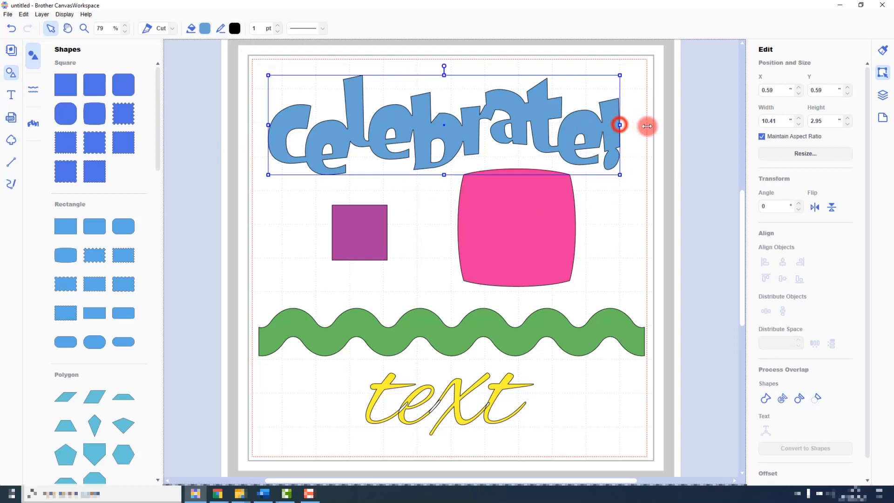
left_click_drag(620, 124, 654, 125)
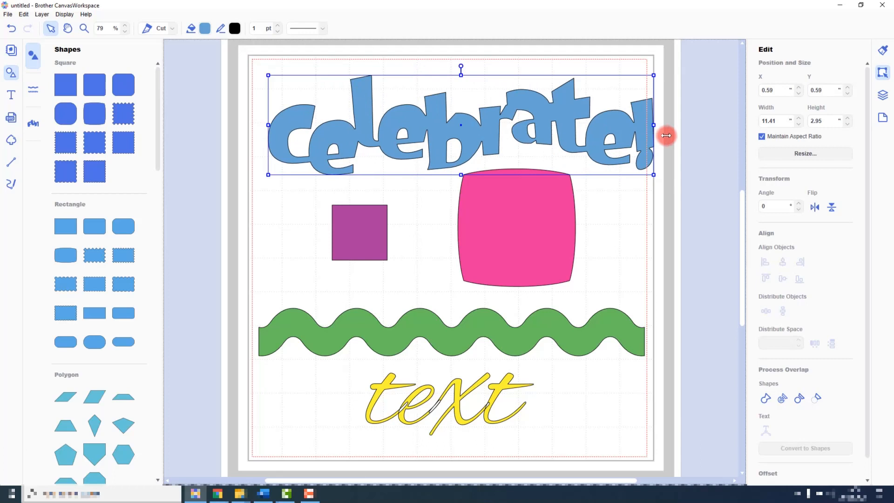
left_click_drag(654, 124, 620, 125)
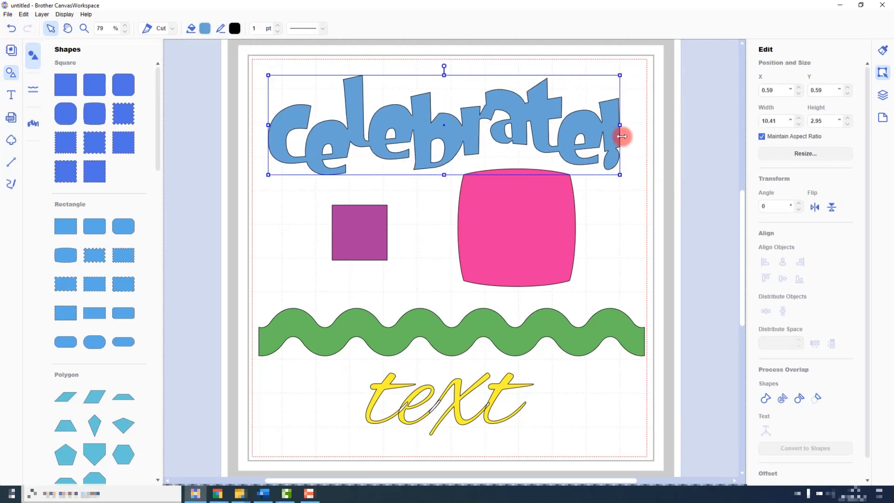
mouse_move(660, 154)
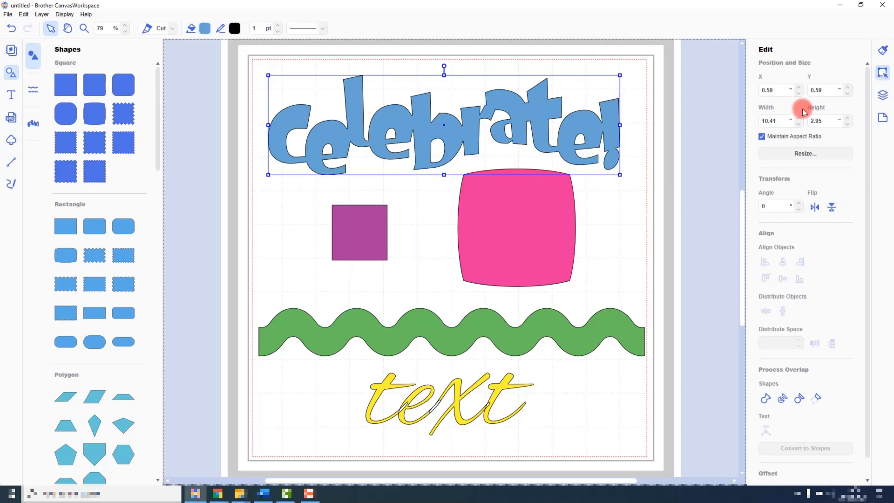
mouse_move(829, 130)
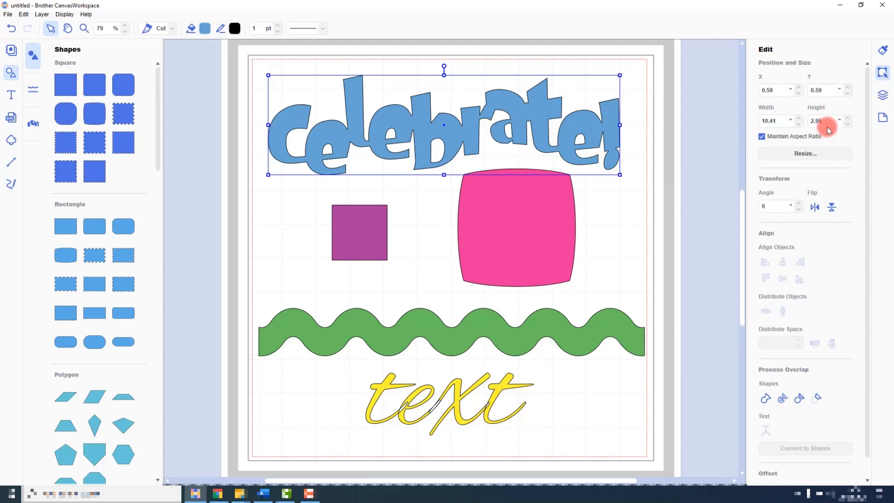
mouse_move(798, 120)
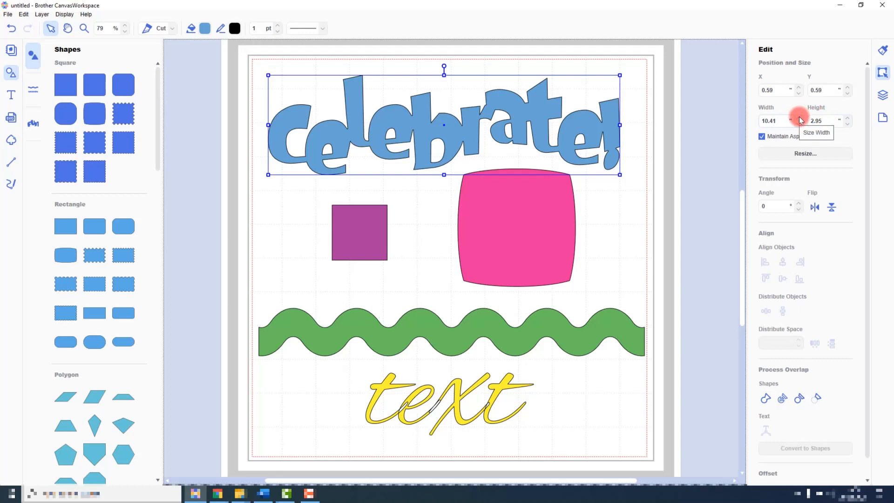
mouse_move(803, 148)
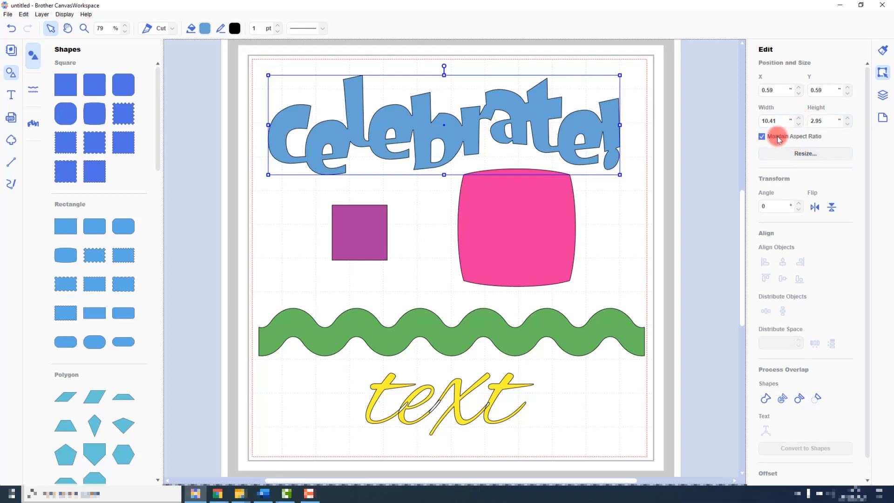
mouse_move(777, 136)
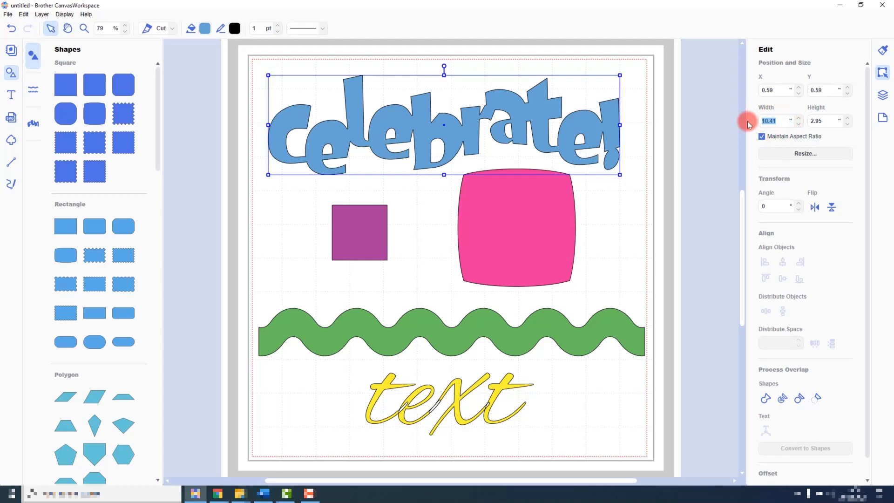
Set the title width to 6, uncheck Maintain Aspect Ratio, and set height to 6.00 inches.
type("6.00")
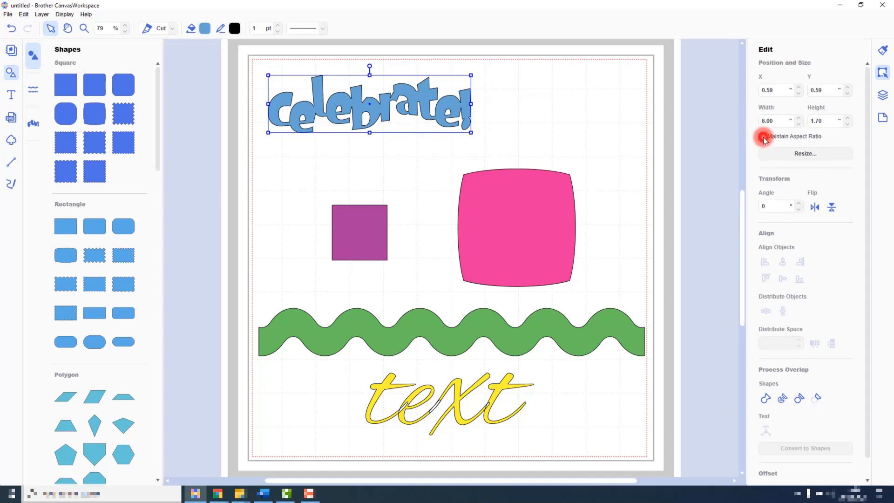
left_click(762, 136)
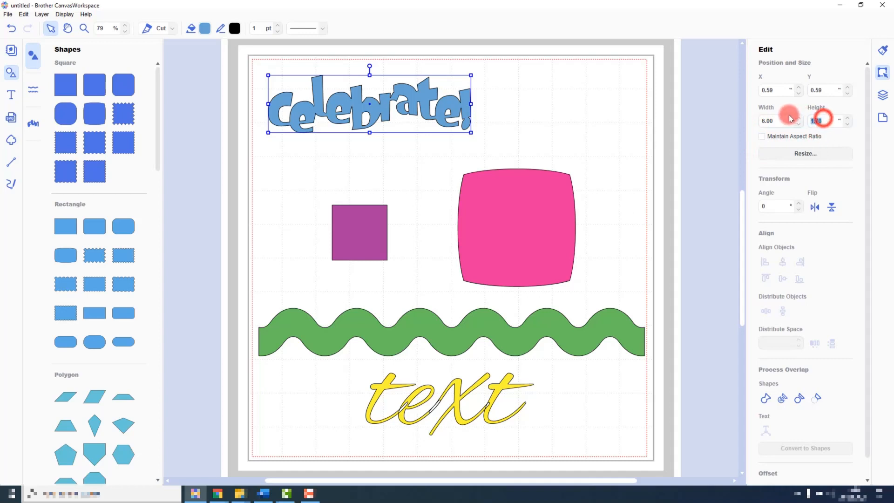
type("6.00")
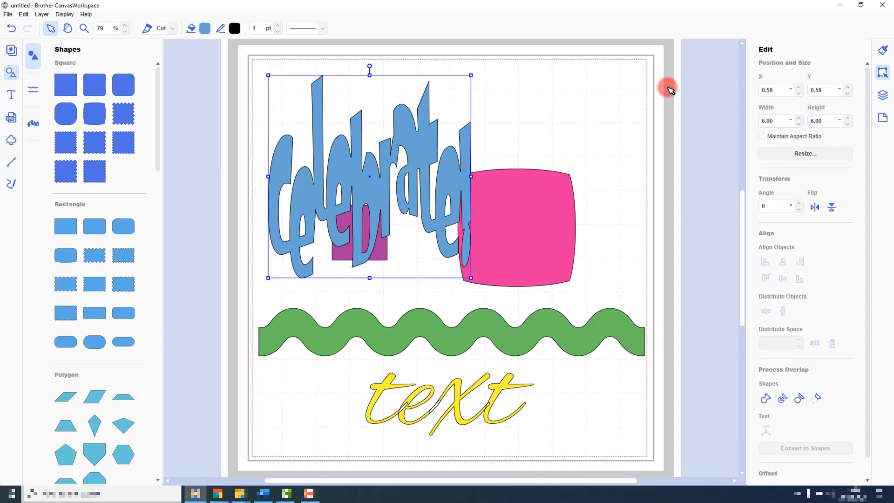
mouse_move(11, 28)
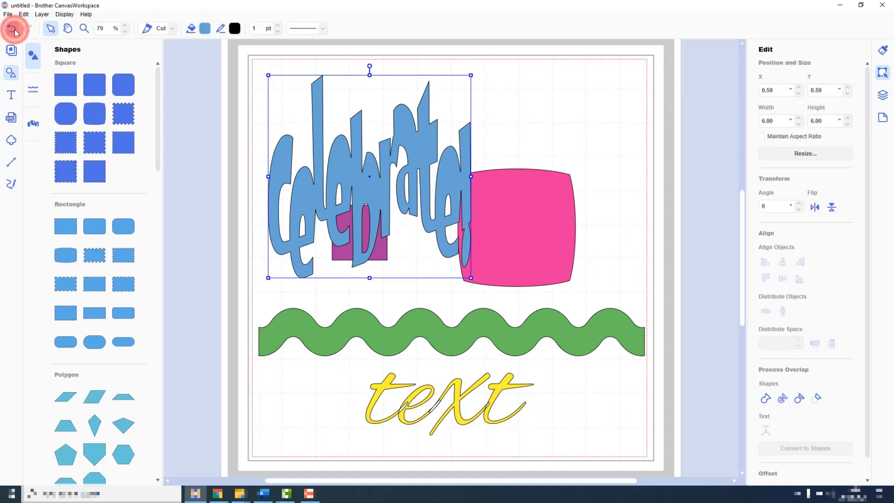
Undo the stretch so the title returns to 6.00 × 1.70 inches.
left_click(16, 29)
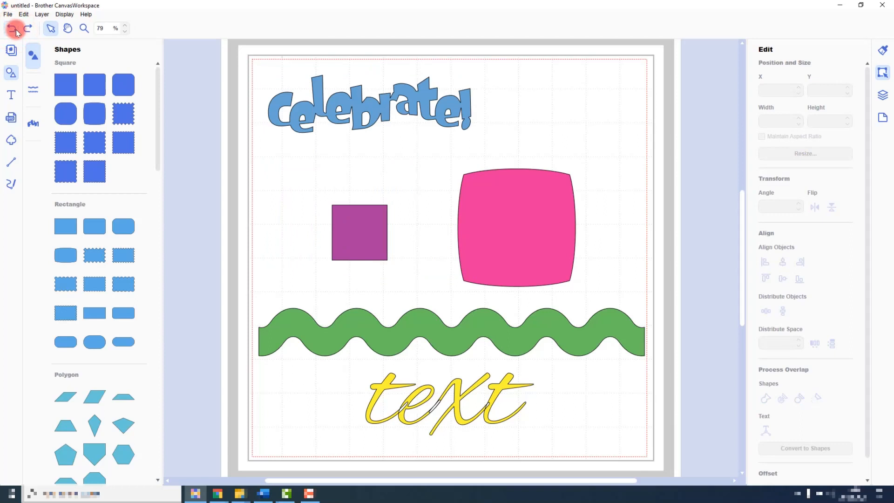
mouse_move(598, 285)
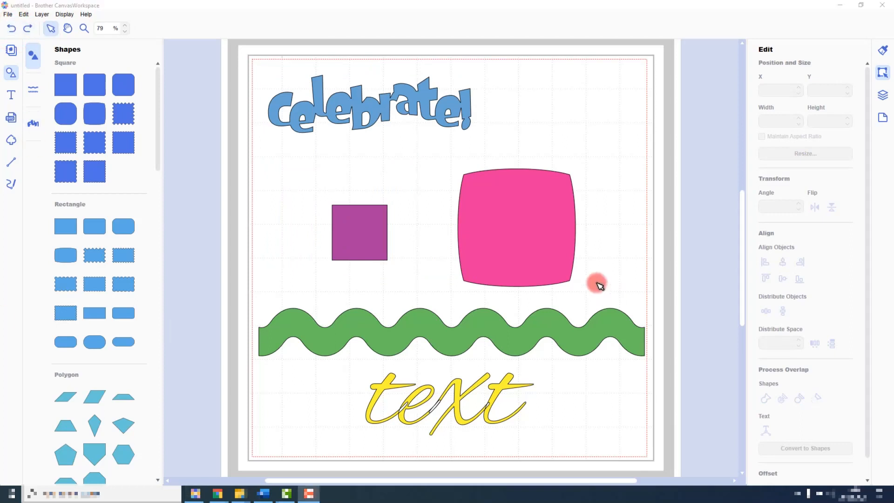
mouse_move(586, 279)
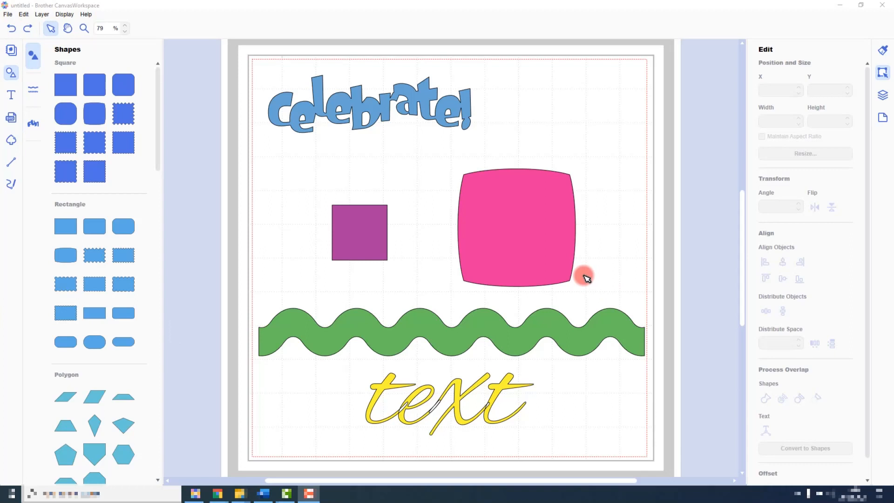
mouse_move(593, 278)
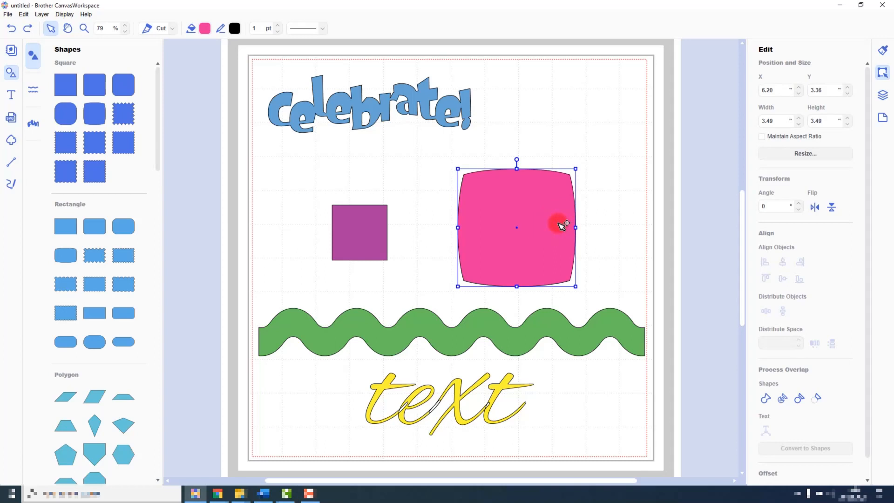
mouse_move(704, 168)
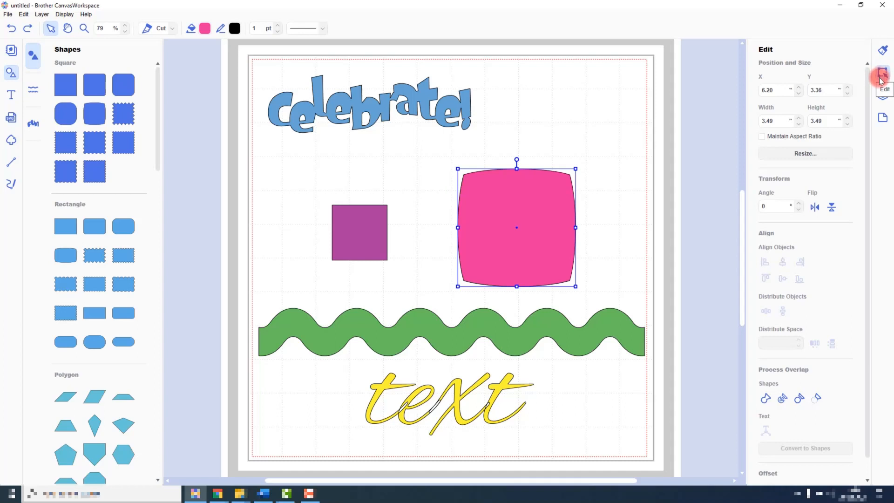
mouse_move(805, 154)
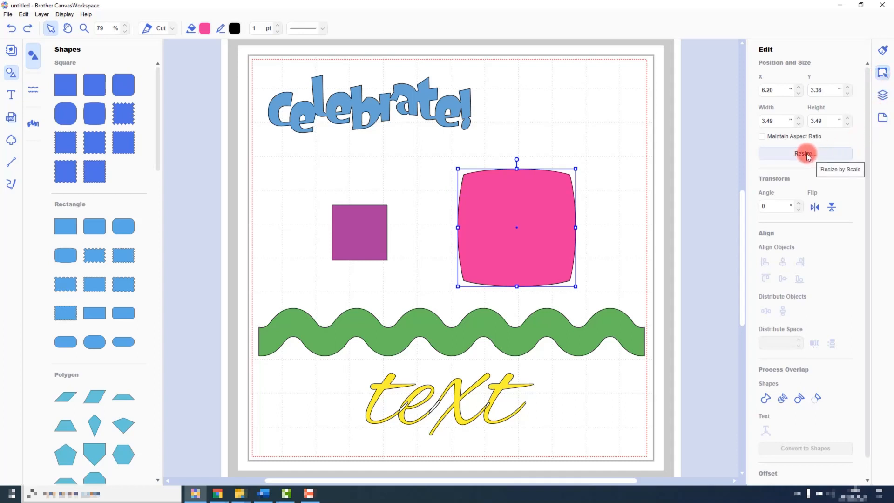
Resize the pink square to 150% with Maintain Aspect Ratio, giving 5.23 × 5.23 inches.
left_click(805, 154)
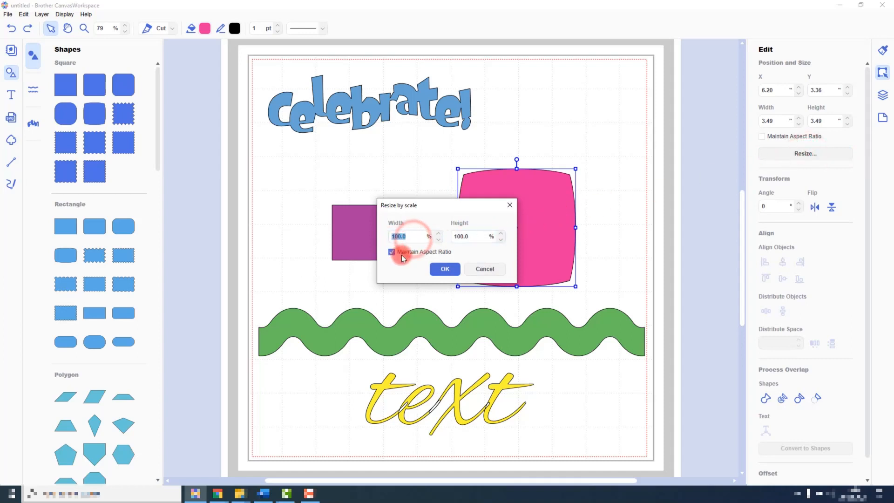
type("150")
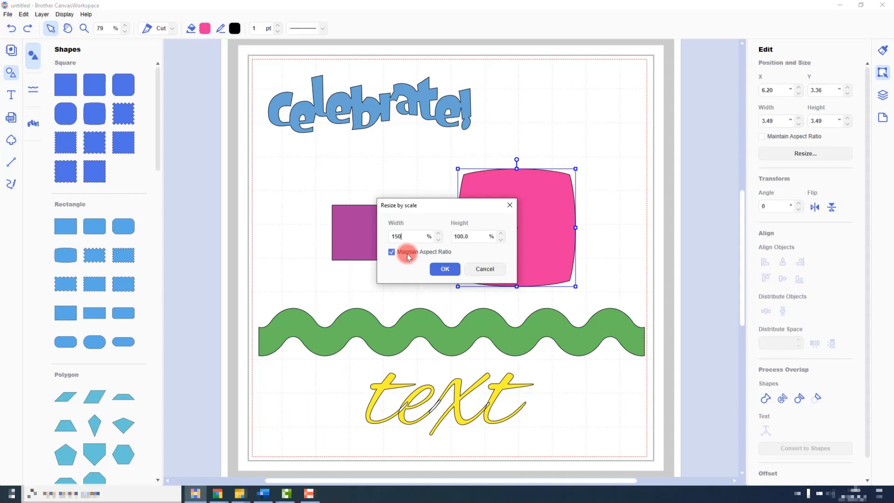
left_click(393, 252)
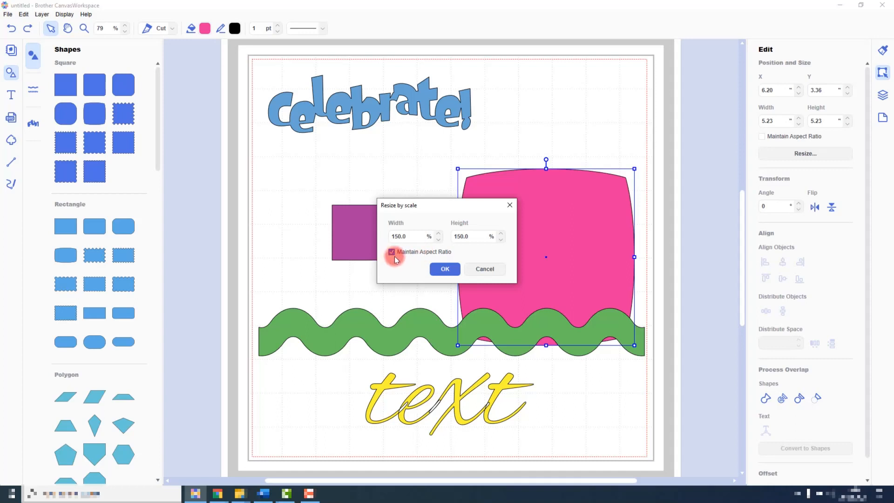
left_click(393, 252)
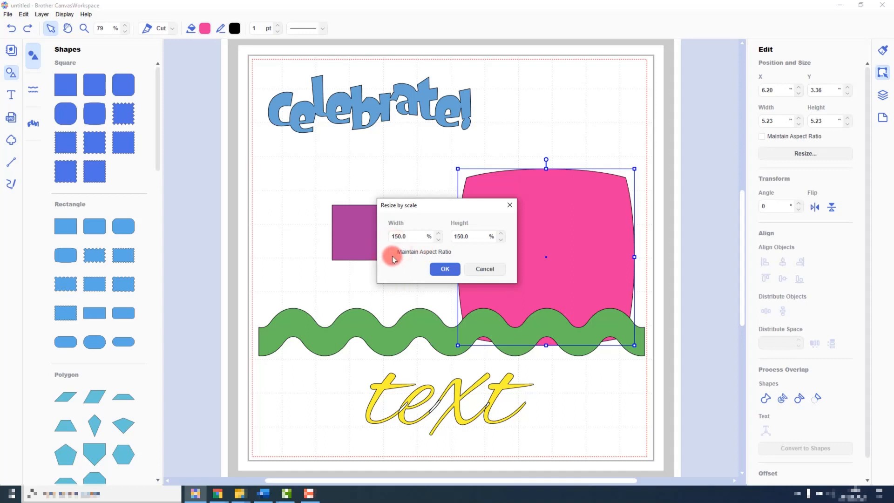
left_click(392, 251)
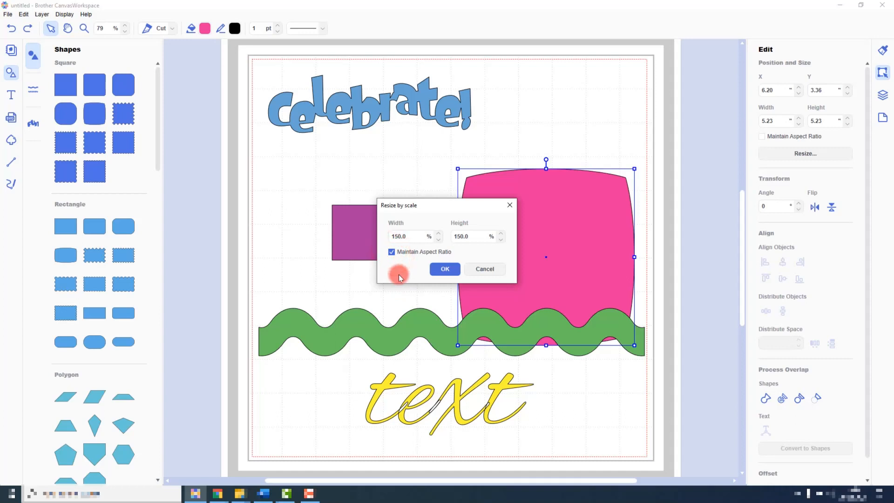
left_click(445, 269)
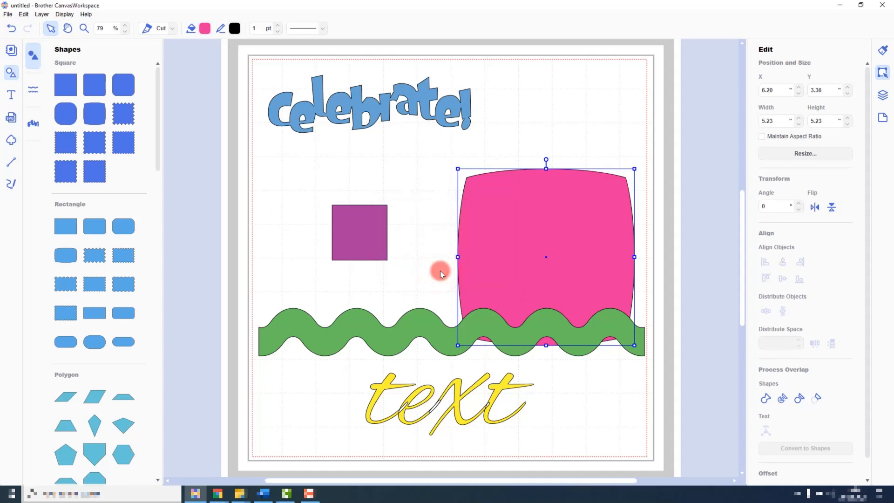
mouse_move(634, 358)
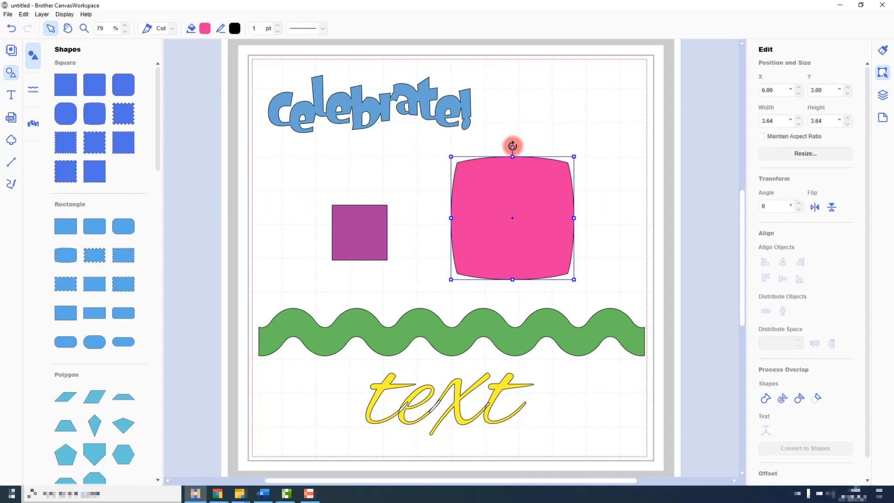
mouse_move(512, 155)
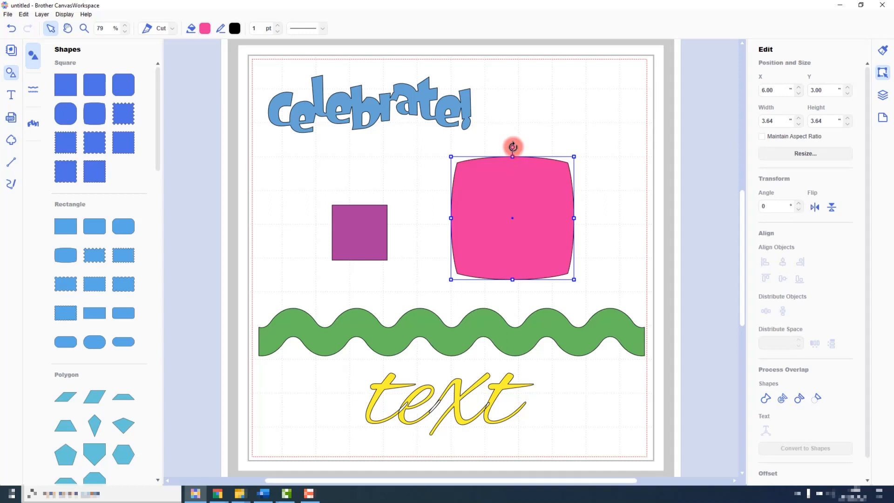
Trial-rotate the pink square about 40° one way and 45° the other, returning it upright at 0°.
left_click_drag(513, 146, 552, 165)
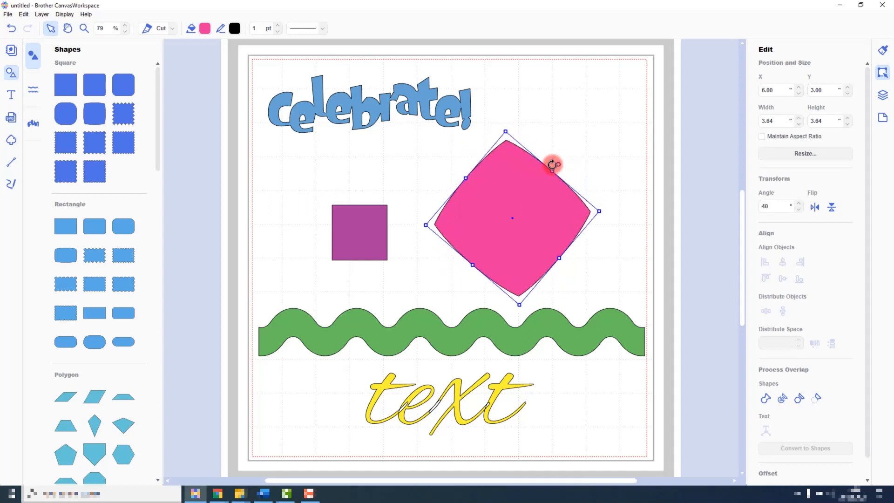
left_click_drag(553, 166, 515, 150)
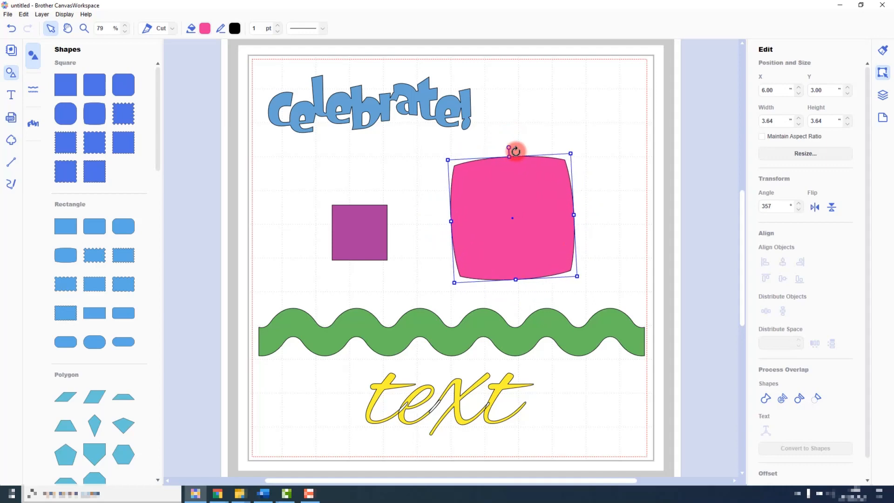
left_click_drag(511, 149, 522, 156)
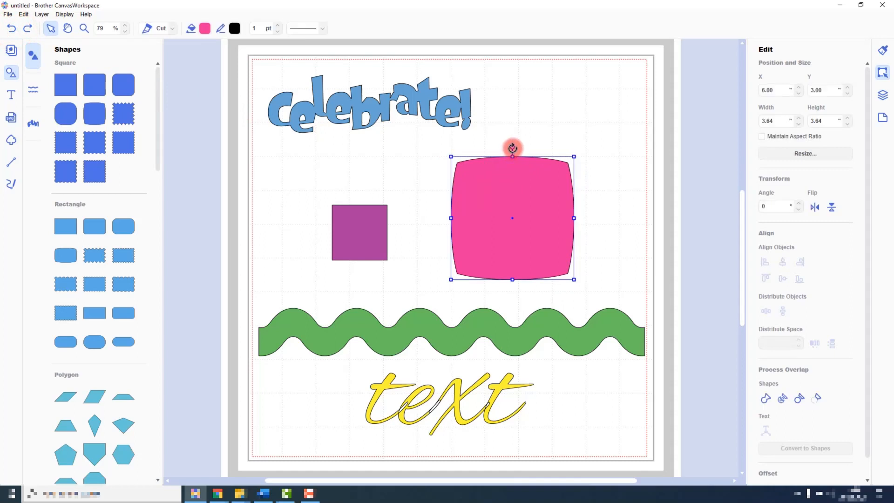
left_click_drag(511, 147, 472, 161)
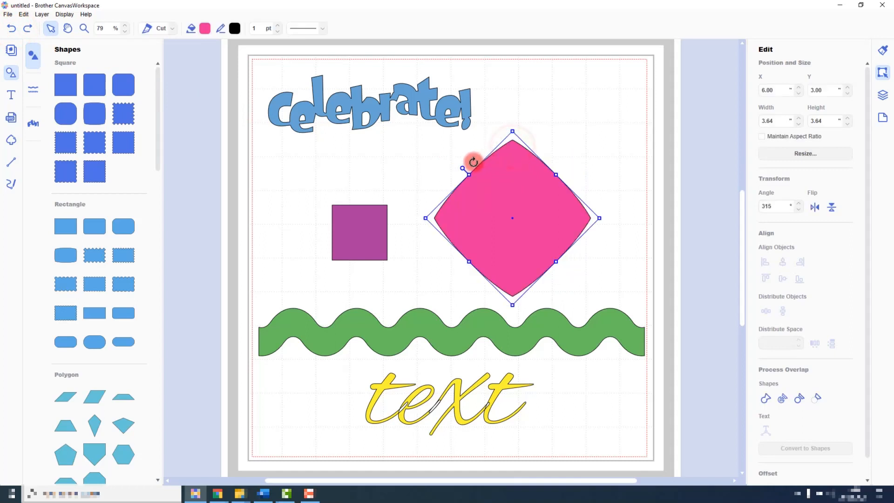
left_click_drag(471, 169, 550, 267)
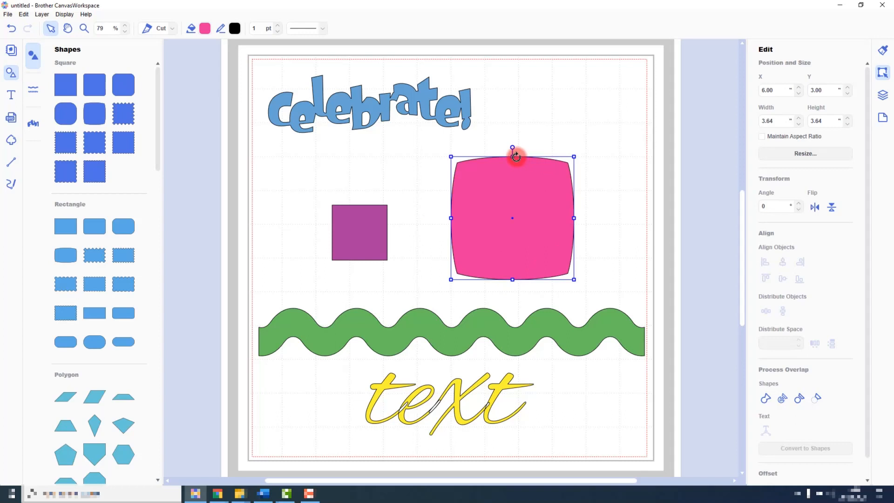
mouse_move(540, 165)
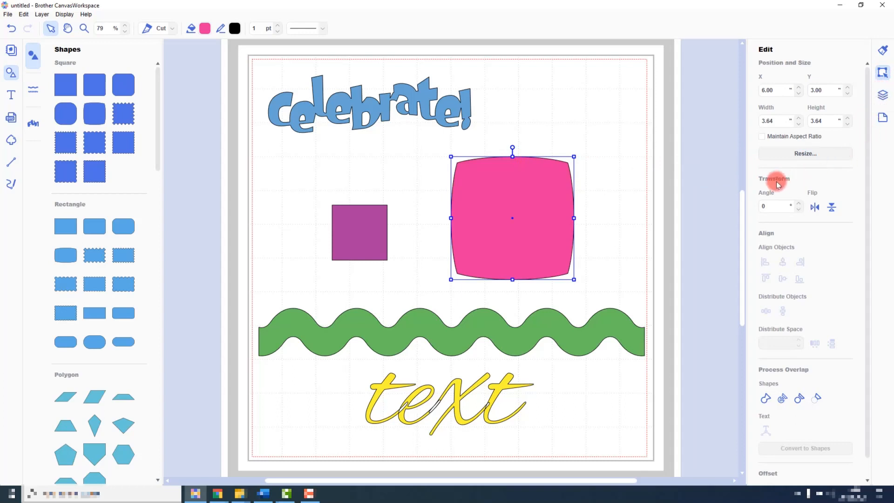
mouse_move(781, 206)
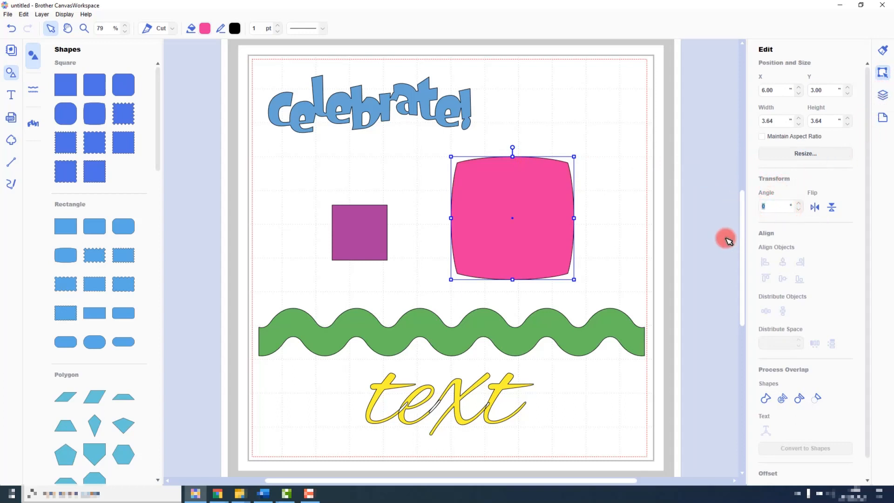
Rotate the square by its handle, then set its Transform angle to -50 degrees.
left_click_drag(512, 148, 566, 173)
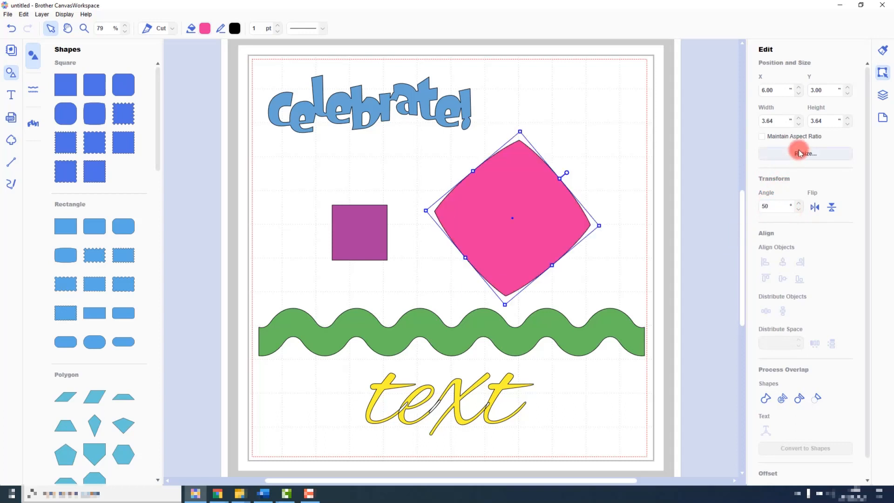
left_click(774, 206)
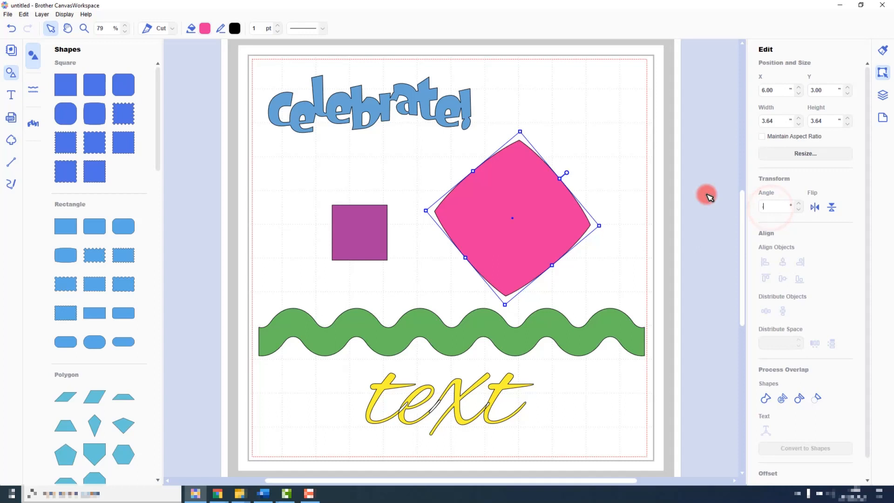
type("-50")
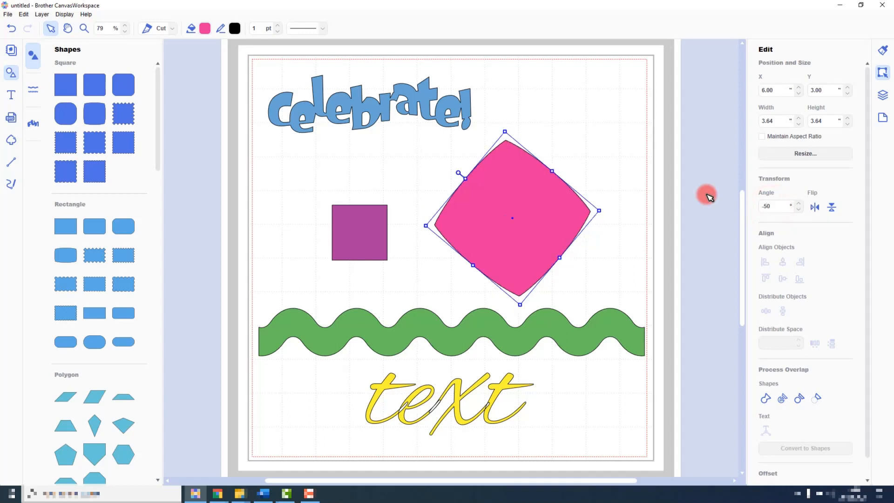
mouse_move(707, 197)
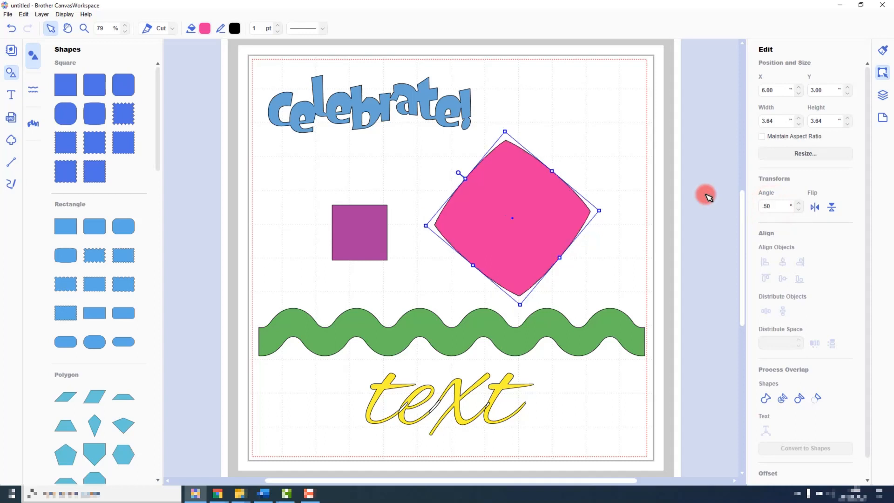